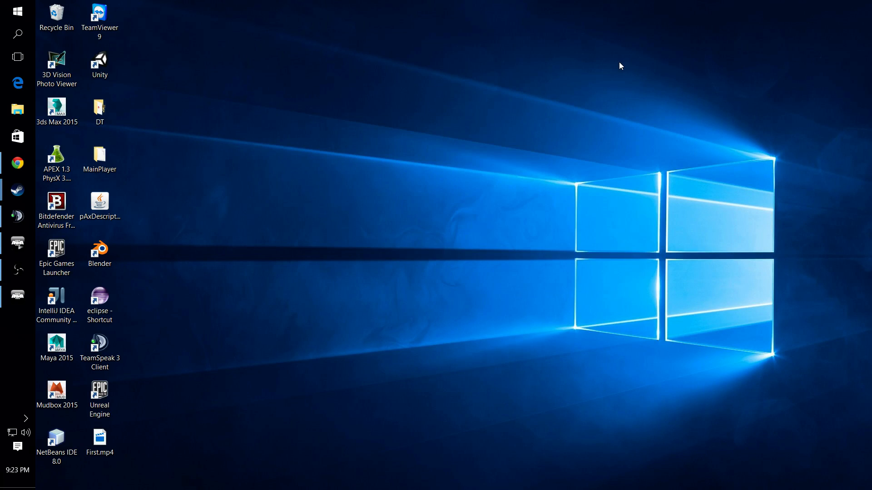
pyautogui.moveTo(642, 183)
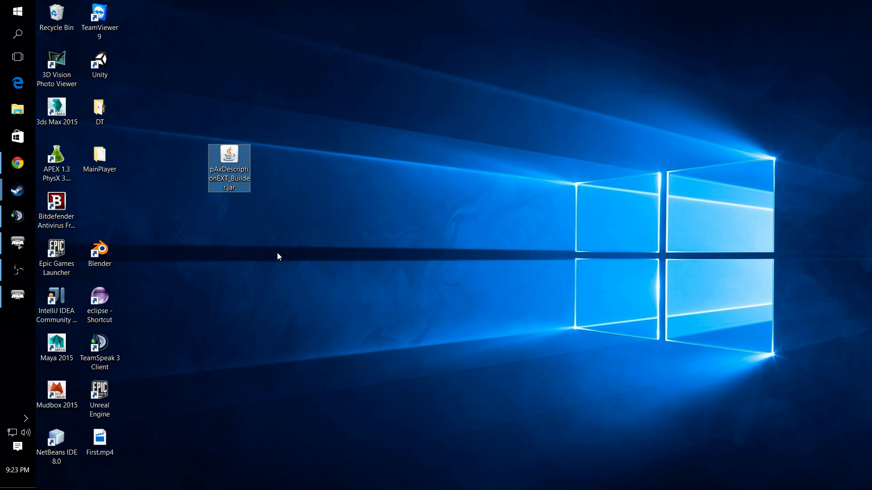
# Launch Arma 3, enter the Editor on Stratis and zoom in on the air base.
pyautogui.doubleClick(229, 167)
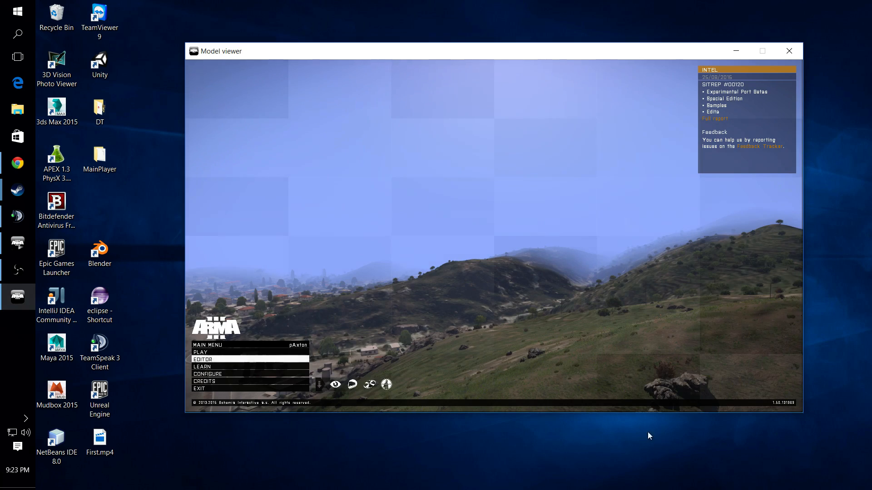
pyautogui.moveTo(278, 365)
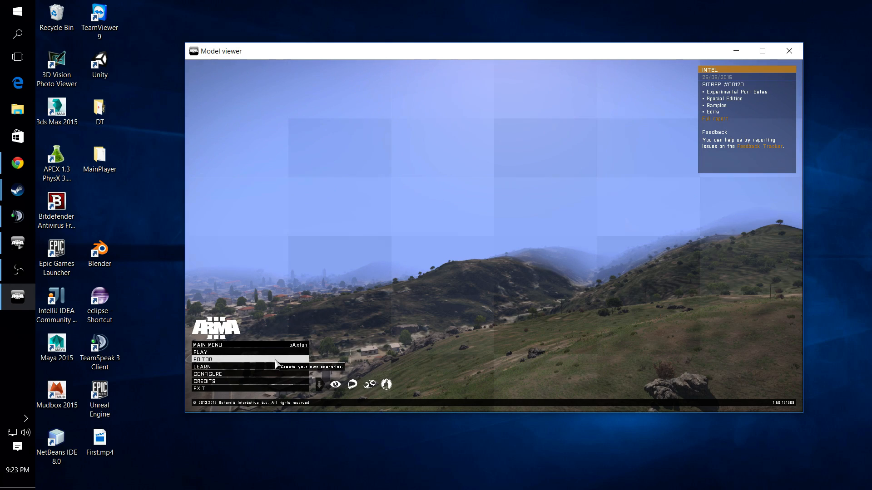
pyautogui.click(199, 353)
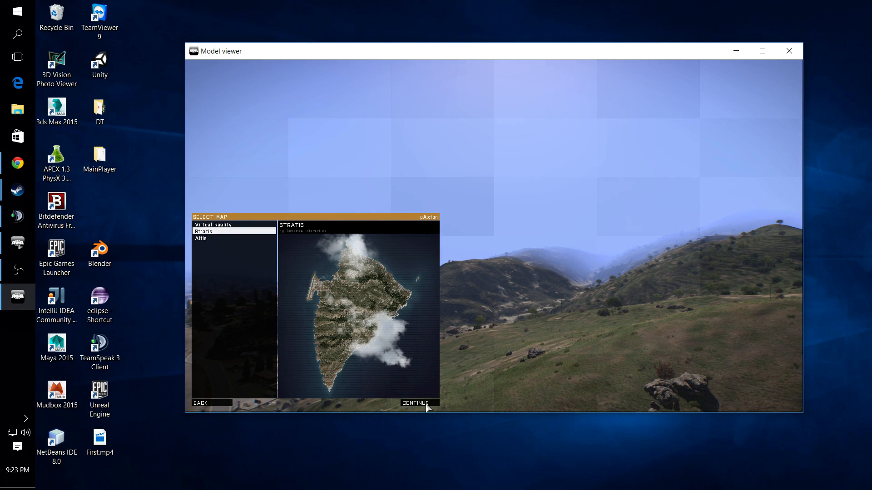
pyautogui.click(415, 403)
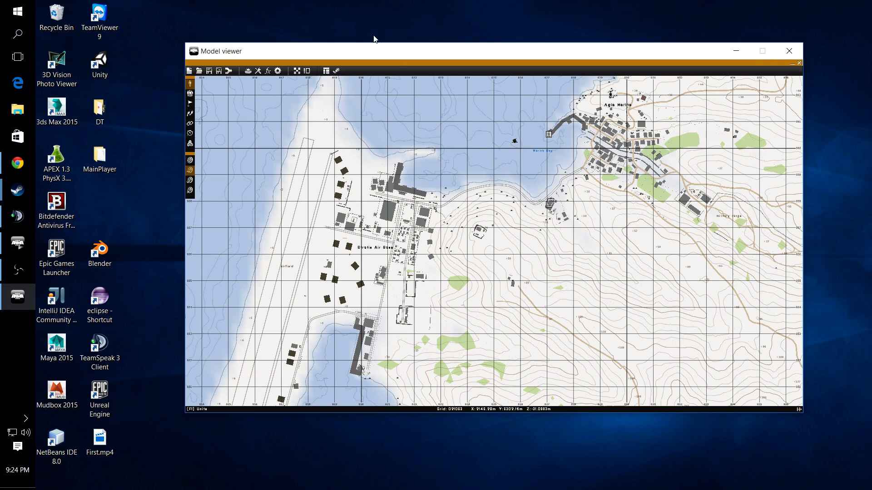
pyautogui.scroll(3)
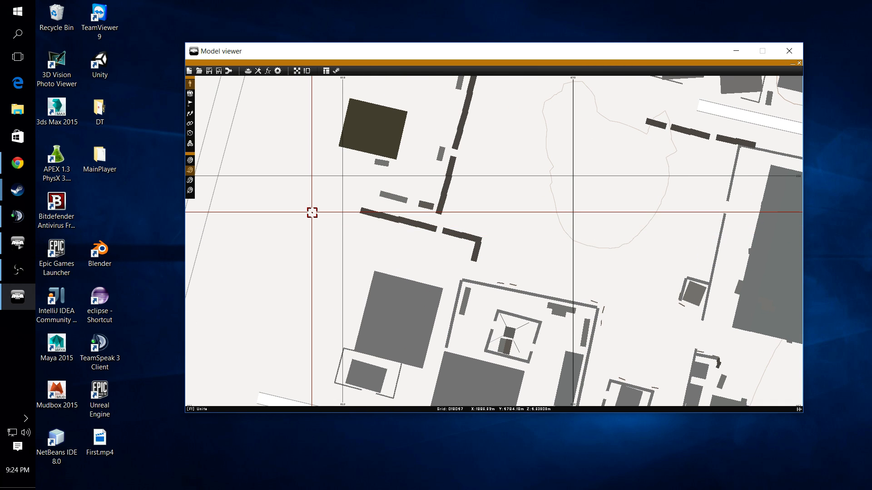
# Place the BLUFOR team: one player rifleman plus two playable riflemen.
pyautogui.doubleClick(311, 212)
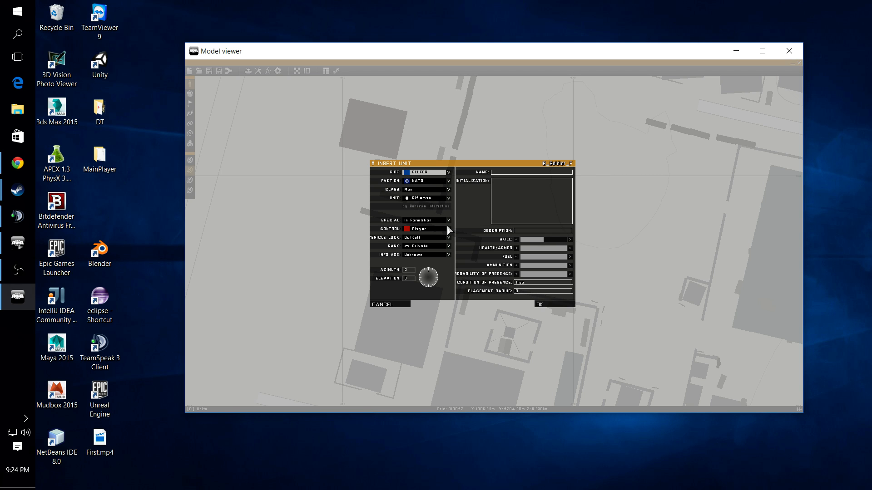
pyautogui.click(537, 305)
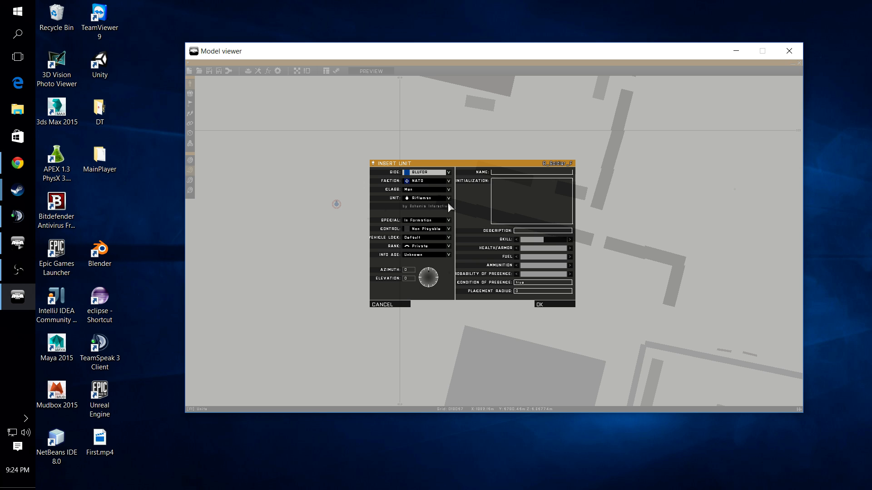
pyautogui.click(425, 229)
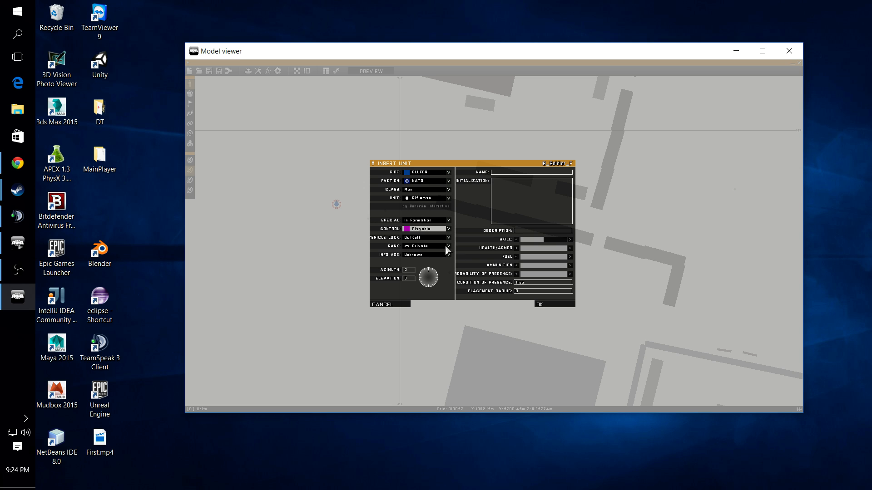
pyautogui.click(538, 304)
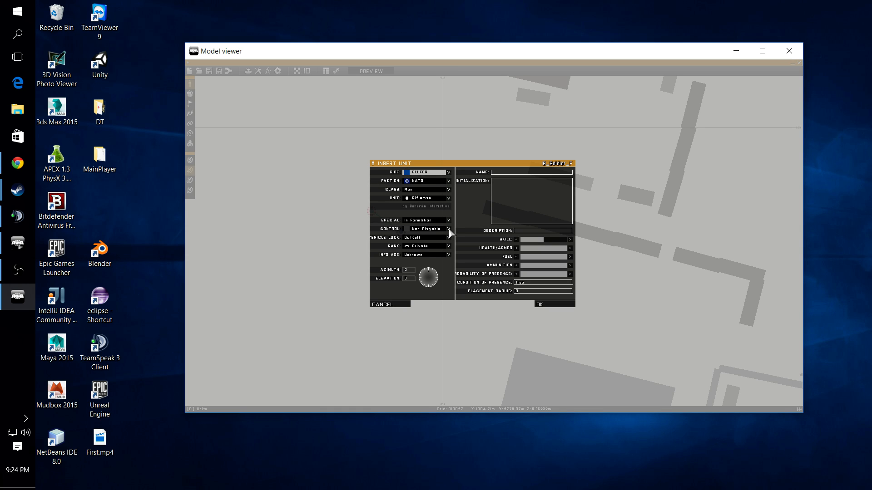
pyautogui.click(424, 229)
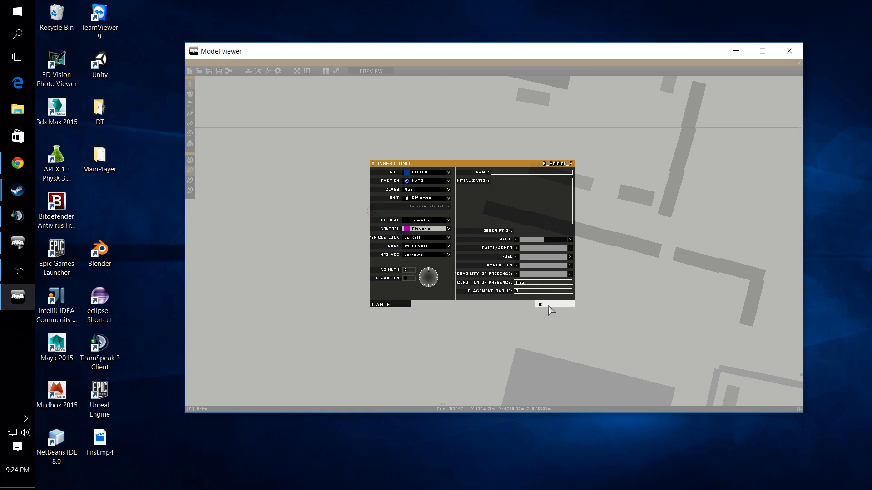
pyautogui.click(538, 305)
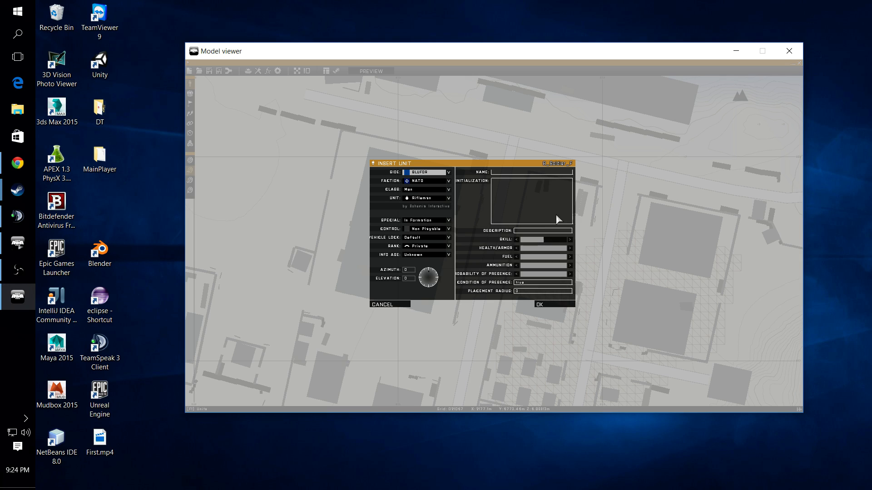
# Switch Side to OPFOR and place three playable CSAT riflemen for the second team.
pyautogui.click(426, 171)
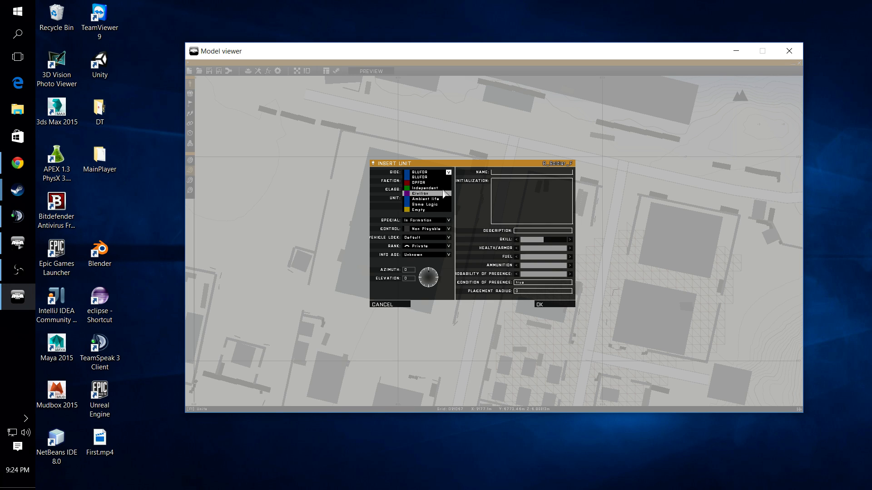
pyautogui.click(418, 182)
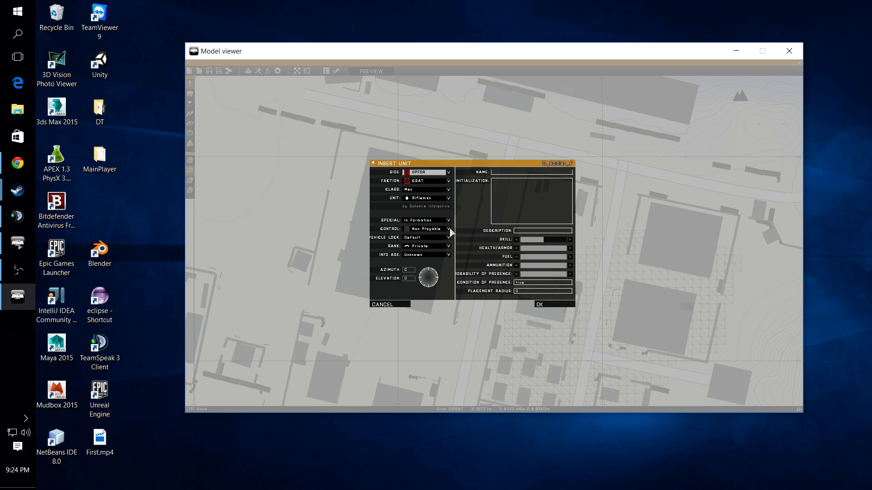
pyautogui.click(425, 229)
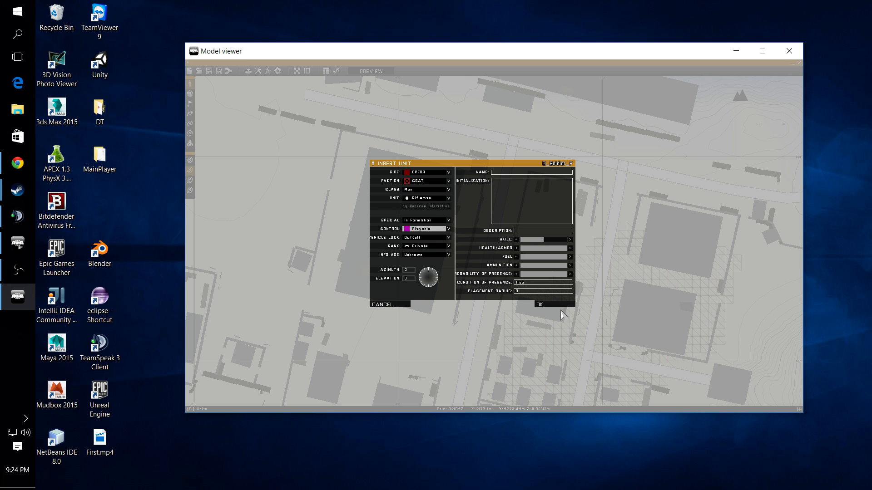
pyautogui.click(425, 227)
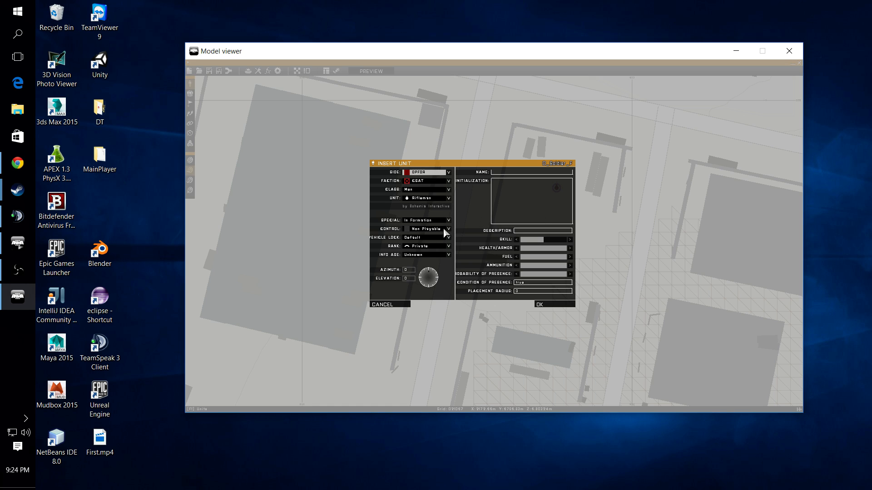
pyautogui.click(425, 228)
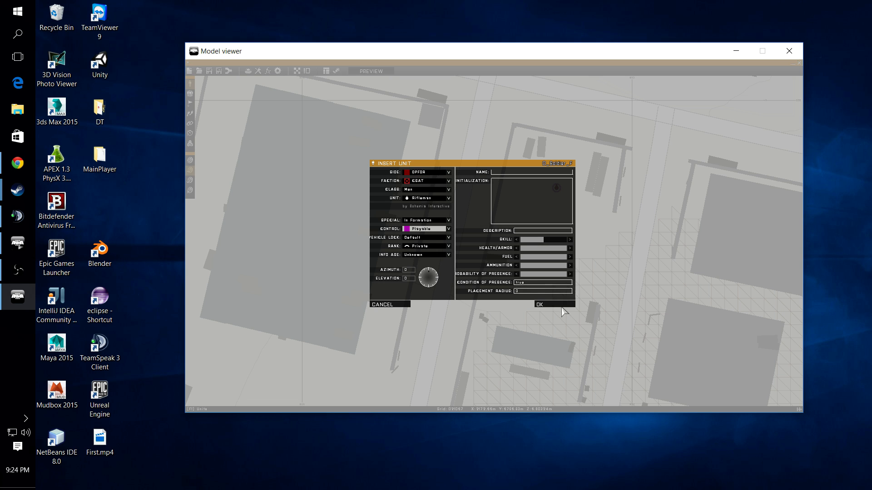
pyautogui.click(425, 229)
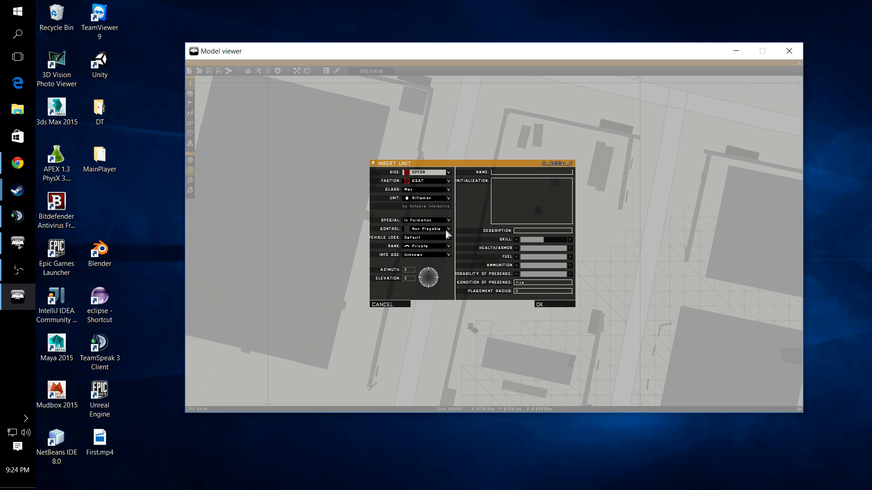
pyautogui.click(538, 304)
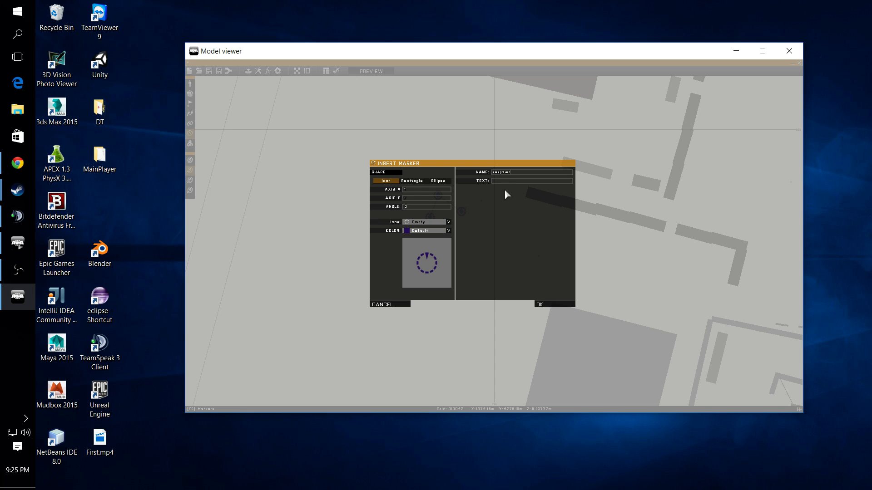
# Name and confirm respawn_… markers beside the BLUFOR and OPFOR groups.
pyautogui.write('_wa')
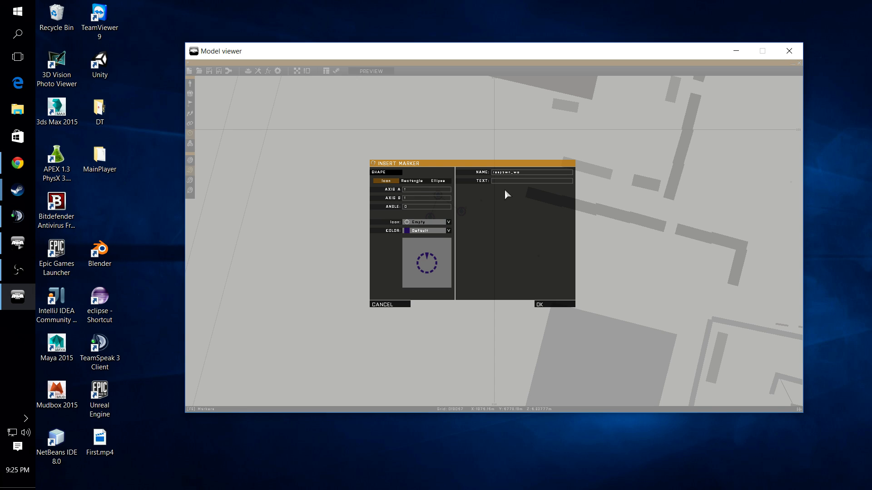
pyautogui.click(553, 304)
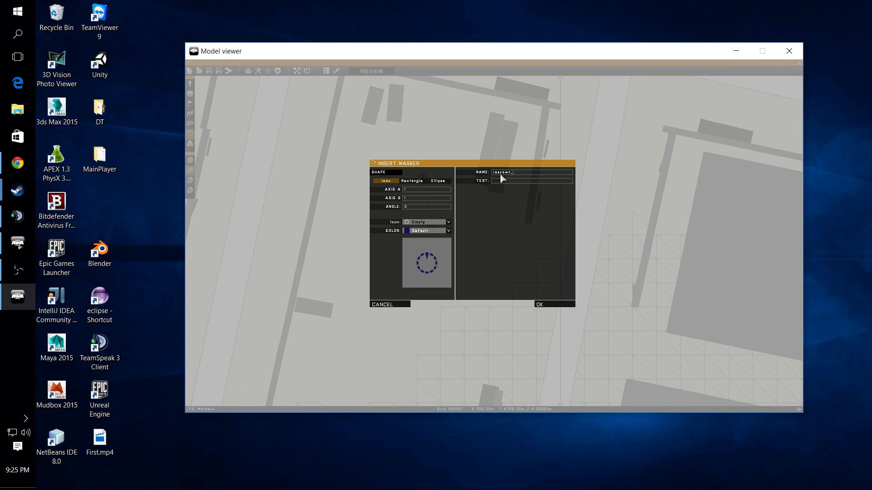
pyautogui.click(538, 304)
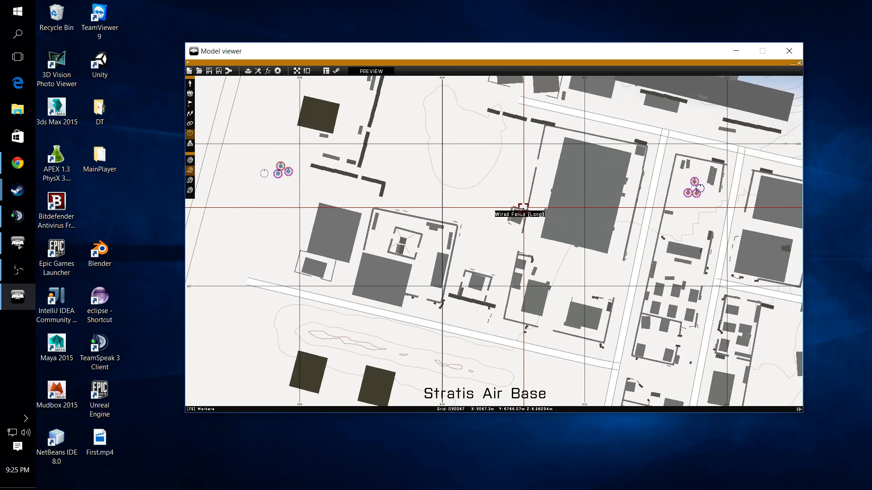
# Save the mission as a user mission named DeathMatch.
pyautogui.click(209, 71)
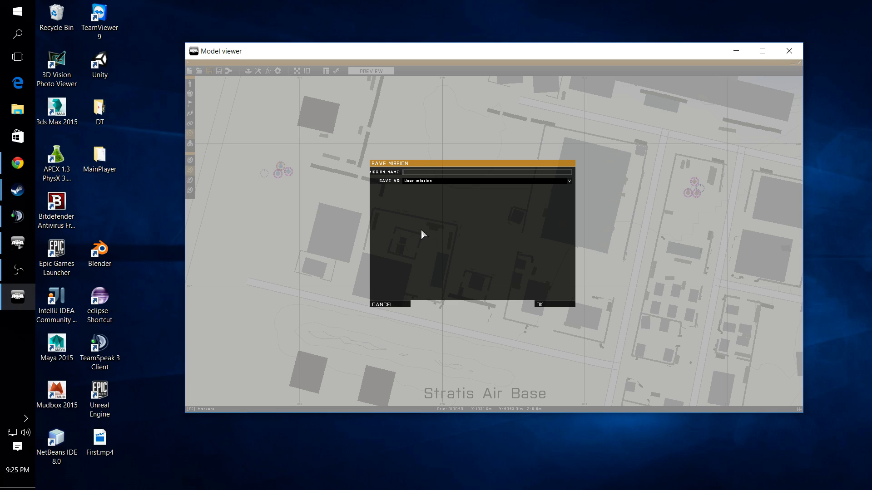
pyautogui.moveTo(506, 178)
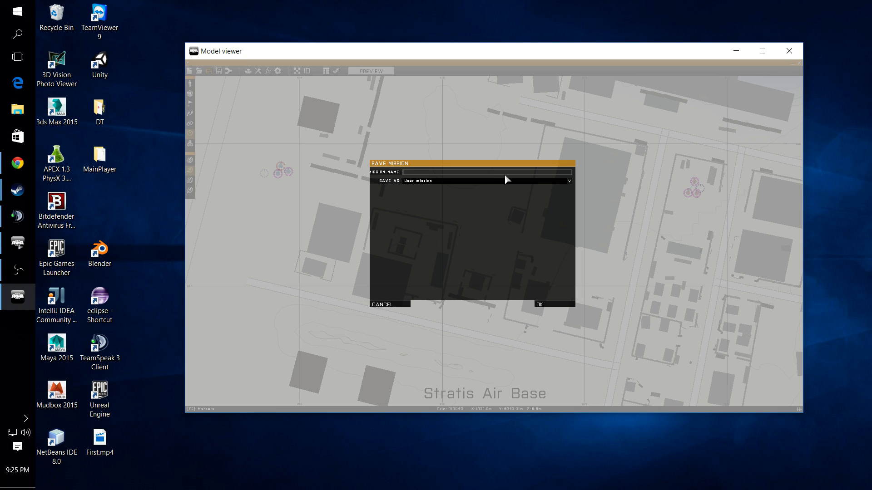
pyautogui.write('DeathMatch')
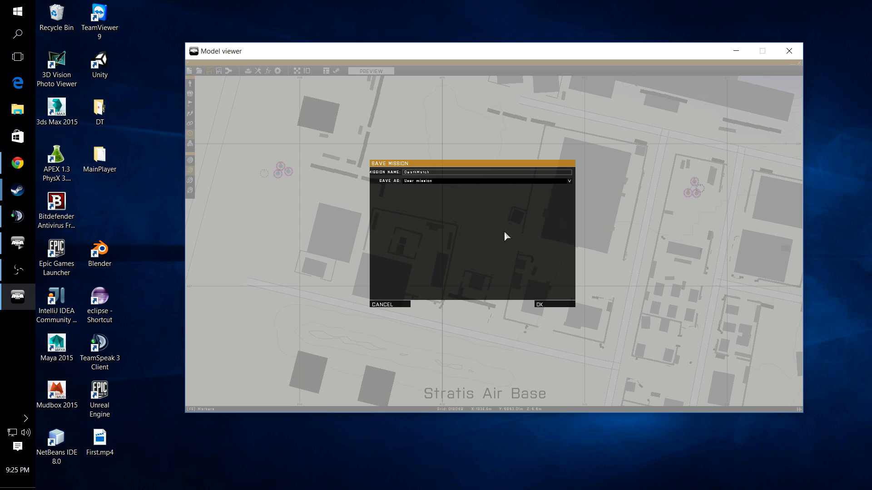
pyautogui.click(554, 304)
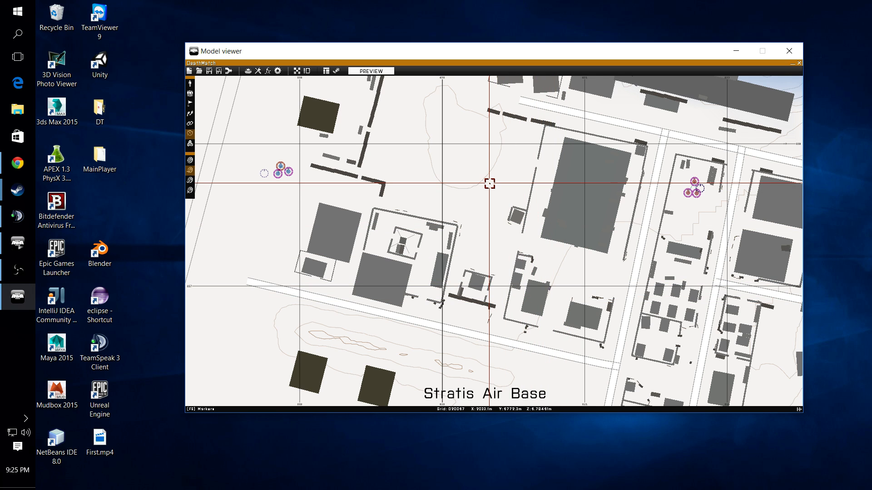
pyautogui.moveTo(489, 182)
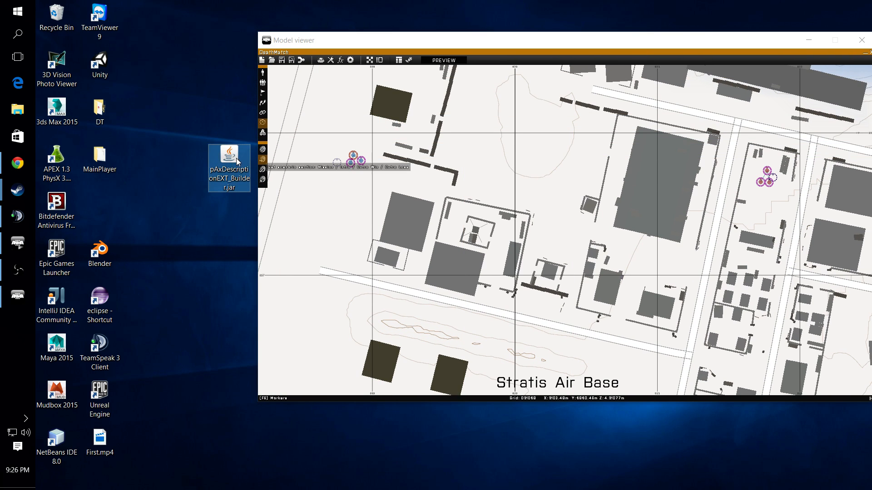
# Launch pAxDescriptionEXT_Builder.jar and enter author, 'Death Match' and 'Kill other team'.
pyautogui.moveTo(229, 167); pyautogui.dragTo(185, 120)
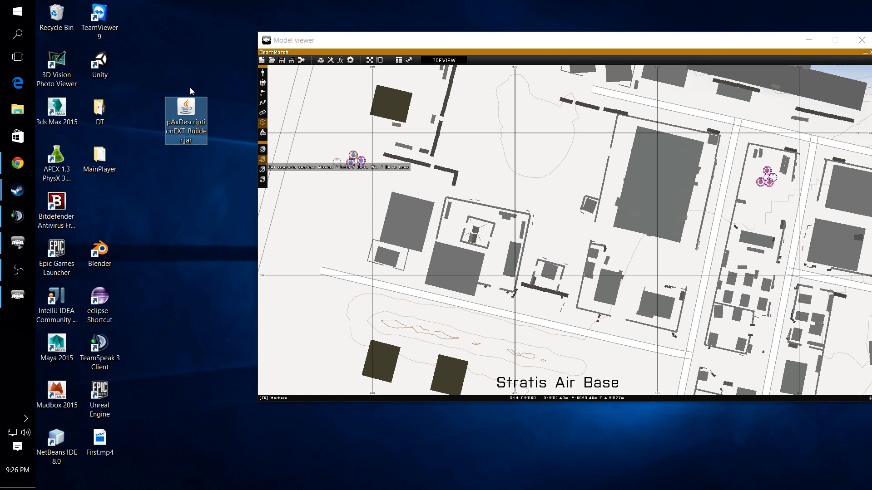
pyautogui.moveTo(189, 98)
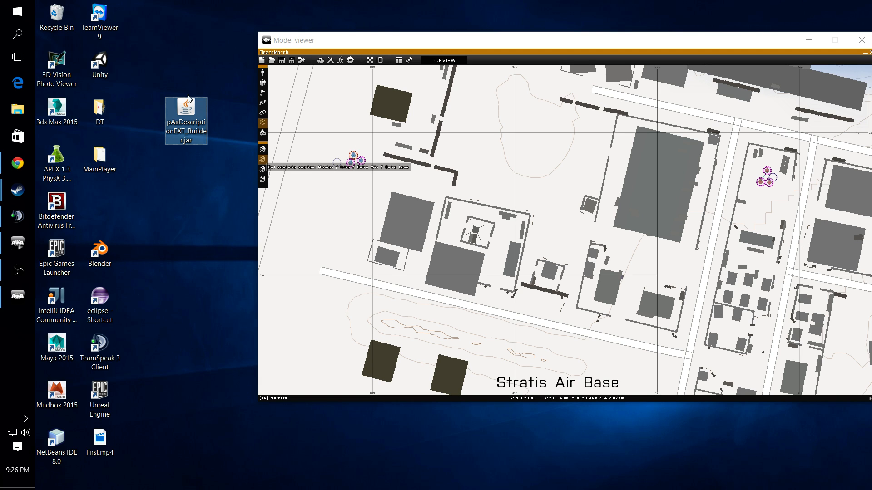
pyautogui.moveTo(188, 115)
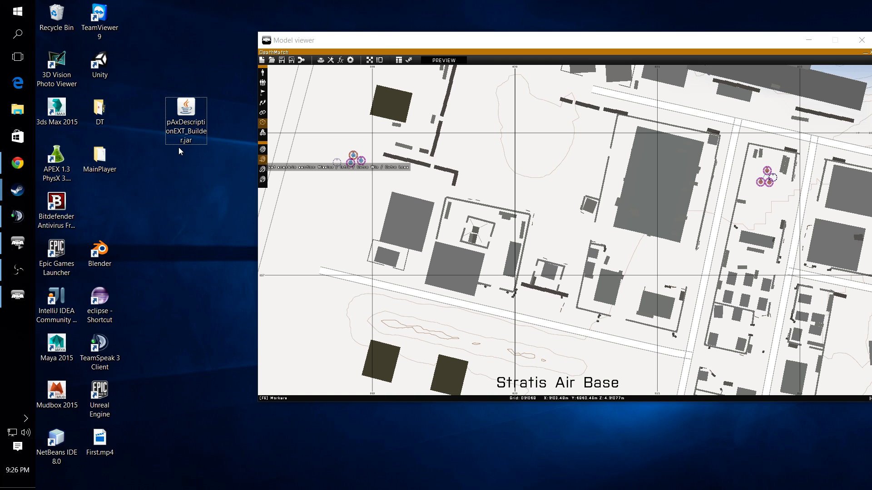
pyautogui.doubleClick(185, 106)
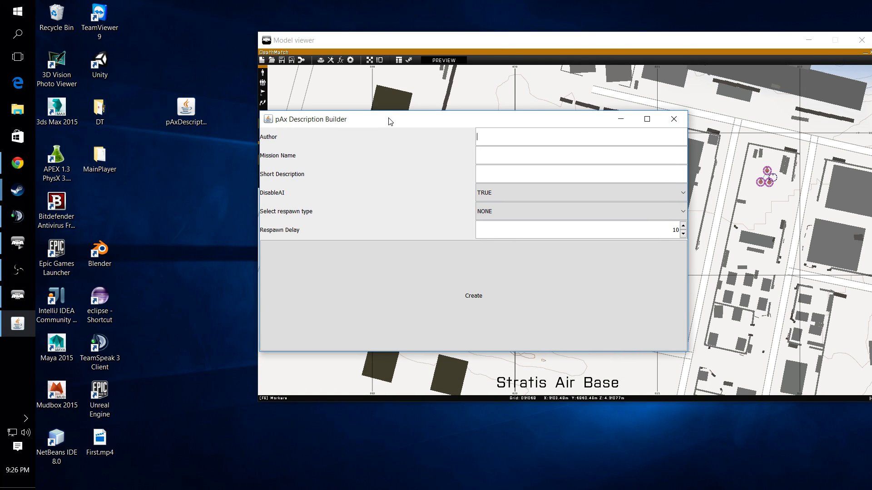
pyautogui.moveTo(477, 135)
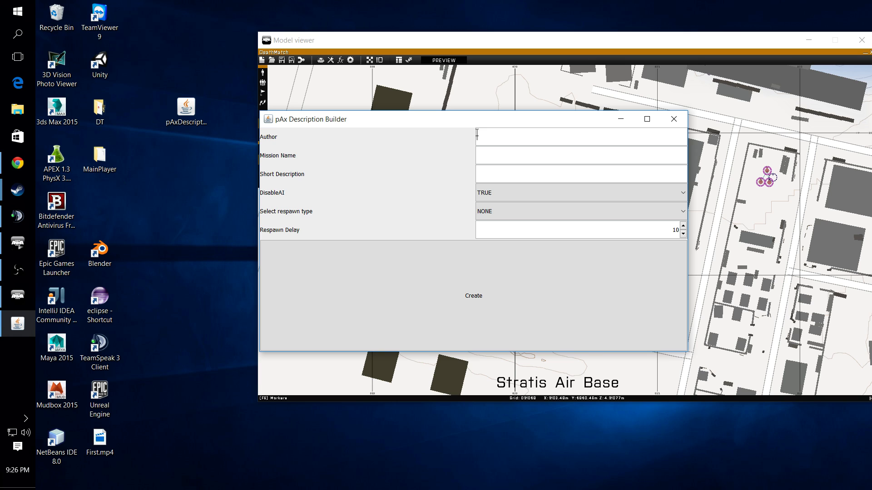
pyautogui.write('pAxton')
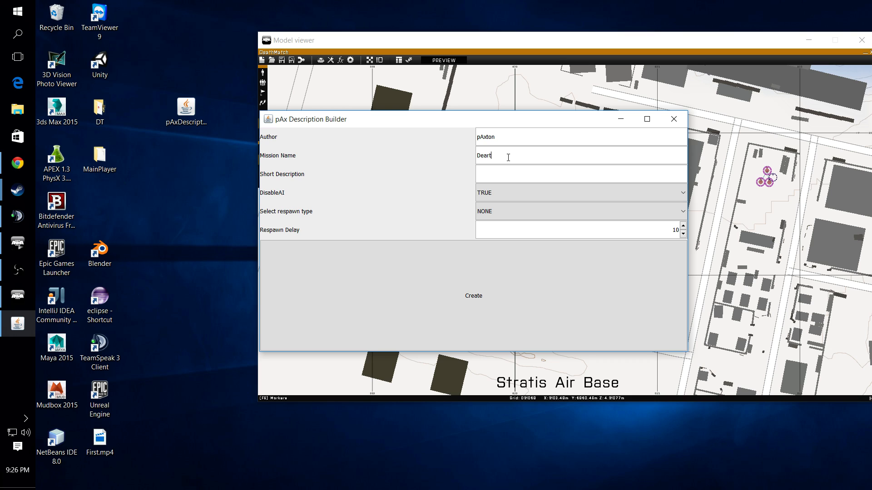
pyautogui.write('Death Match')
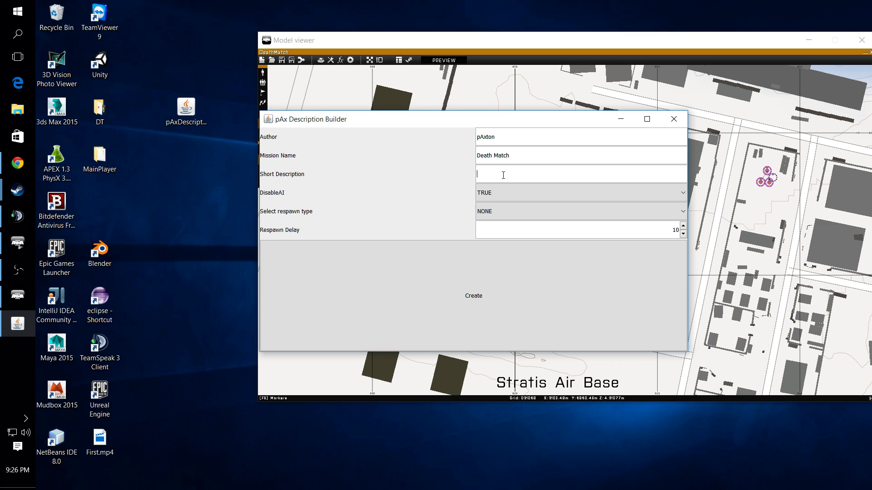
pyautogui.write('Kill othe')
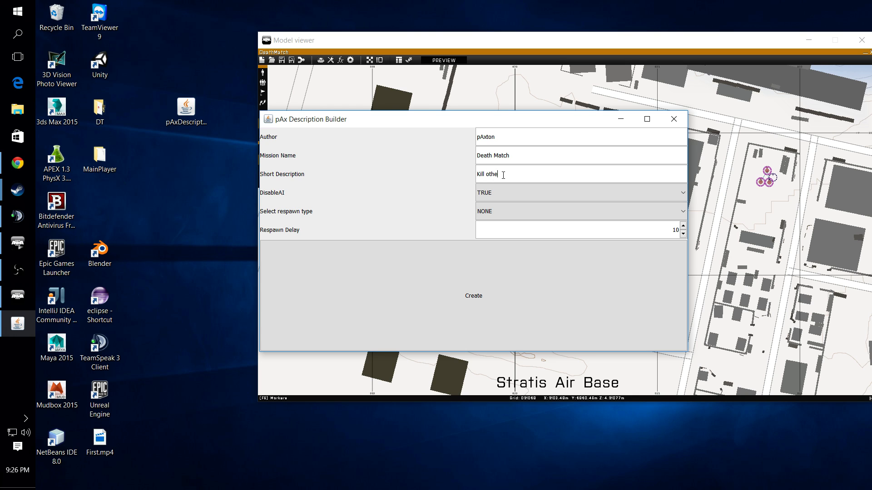
pyautogui.write('r team')
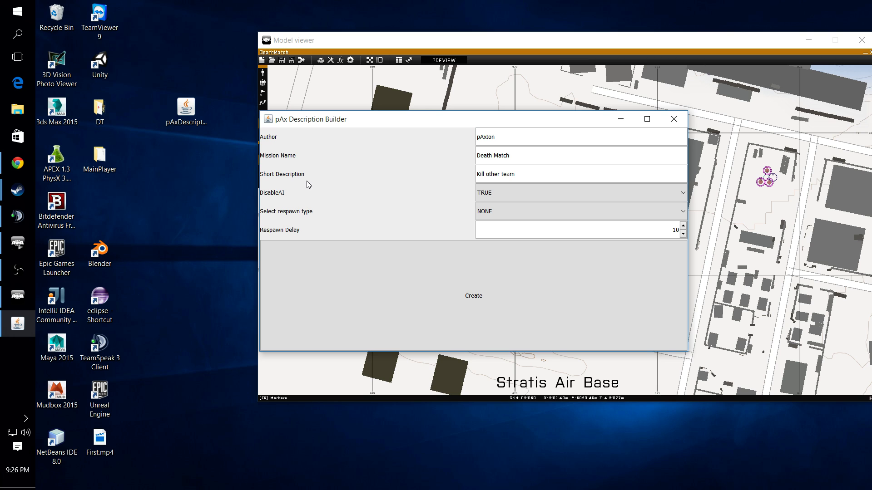
pyautogui.moveTo(288, 194)
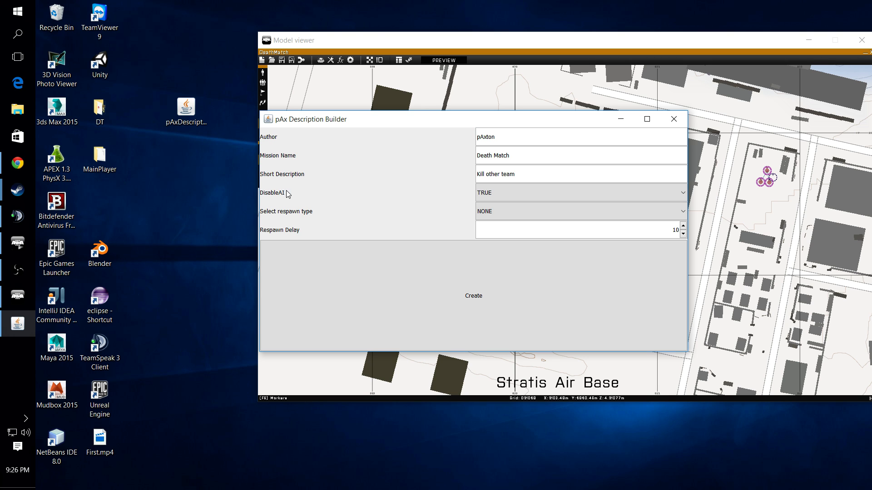
pyautogui.moveTo(314, 125)
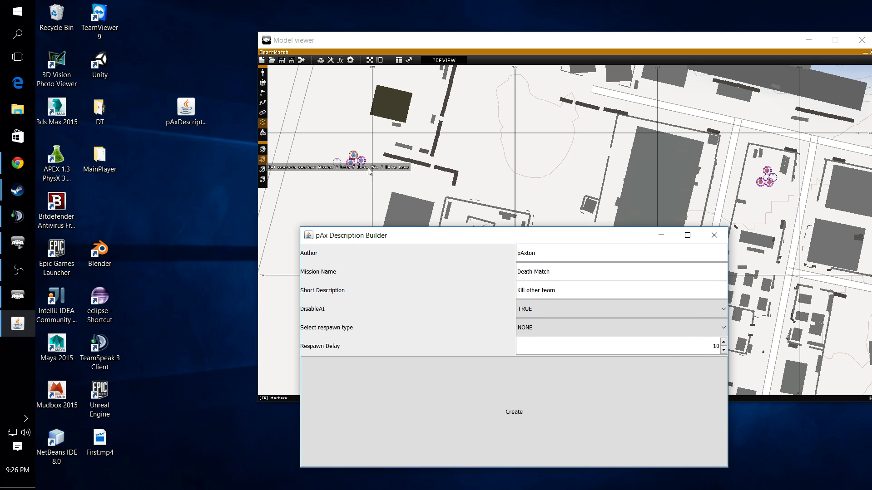
pyautogui.moveTo(751, 191)
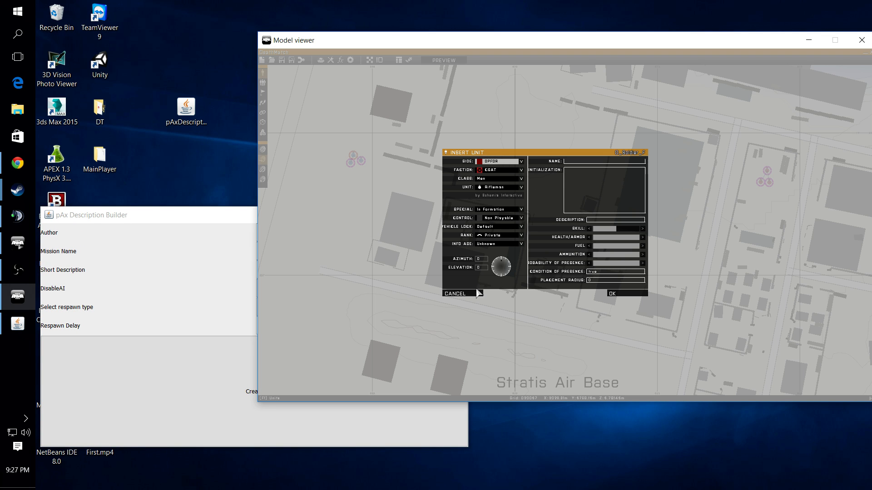
# Cancel the single-unit insert and set an Insert Group to OPFOR for placement.
pyautogui.click(454, 293)
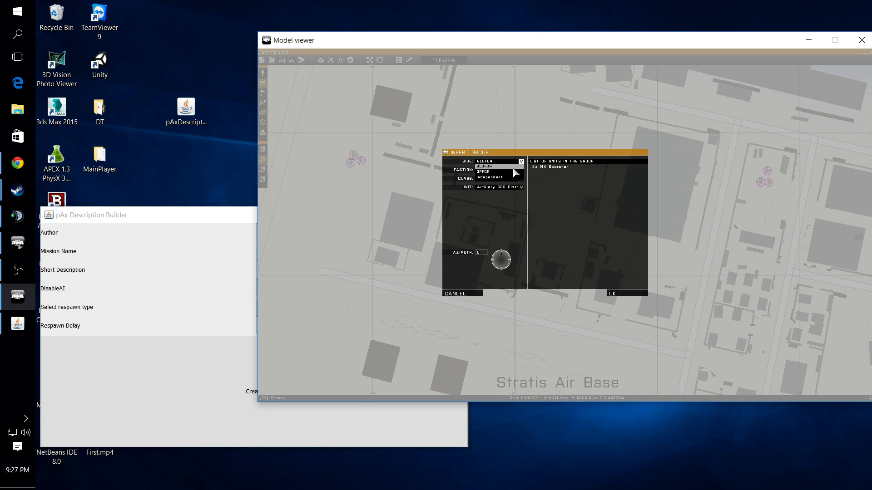
pyautogui.click(611, 293)
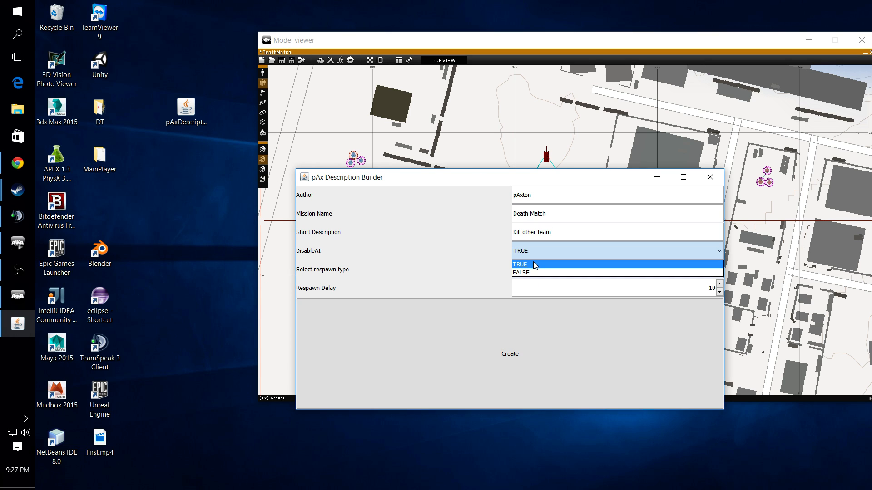
# Set DisableAI TRUE, respawn type BASE and respawn delay 5.
pyautogui.click(532, 265)
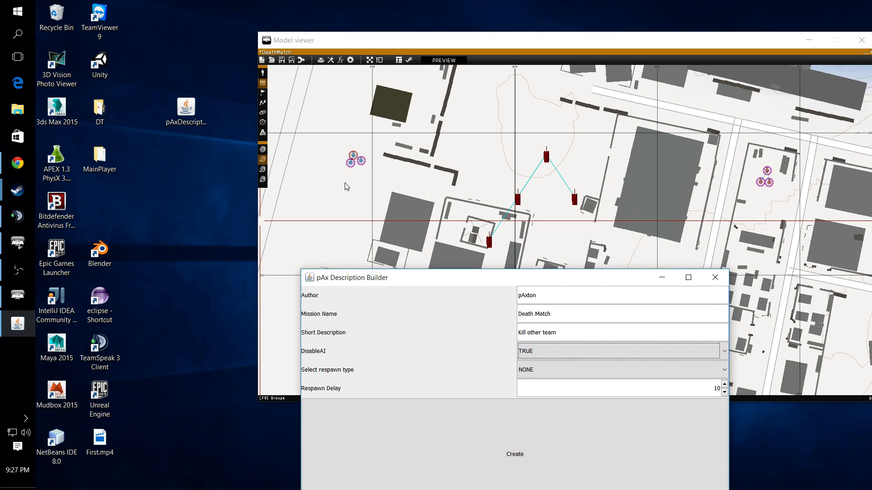
pyautogui.moveTo(323, 153)
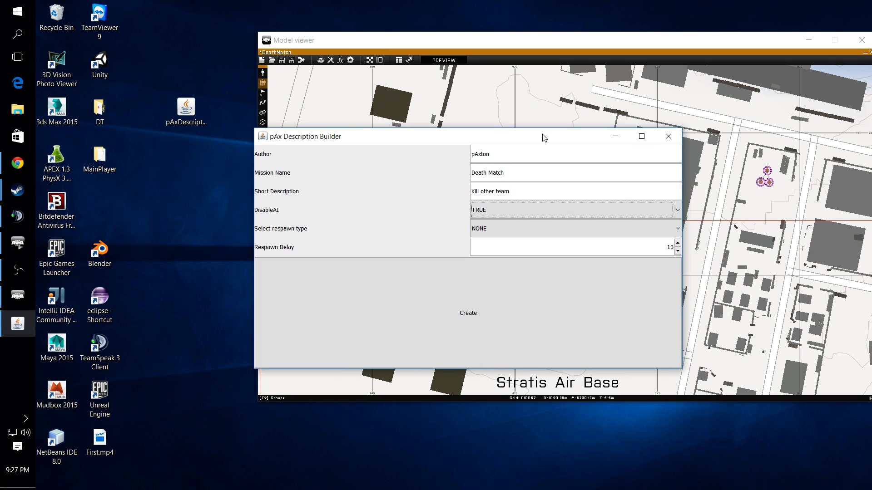
pyautogui.click(573, 229)
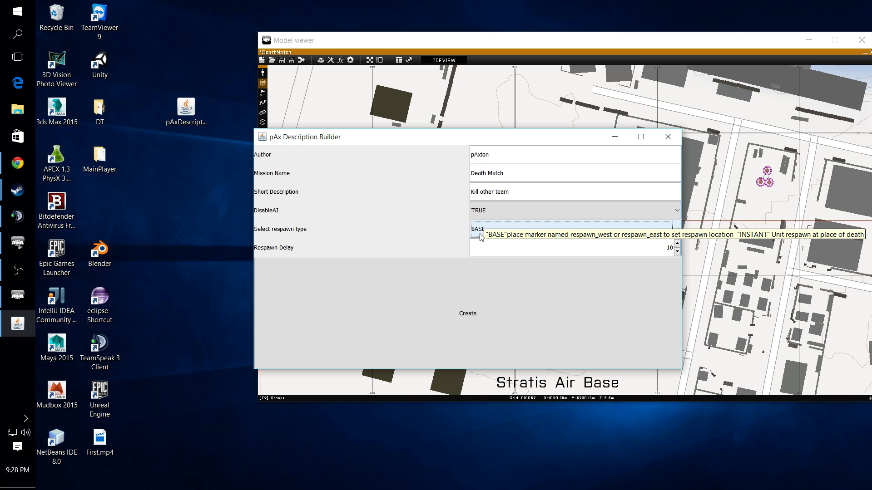
pyautogui.click(675, 229)
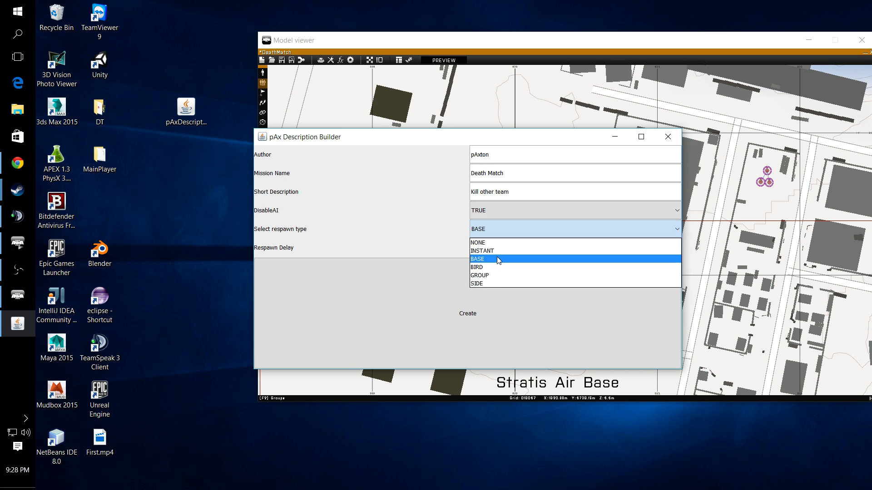
pyautogui.moveTo(495, 266)
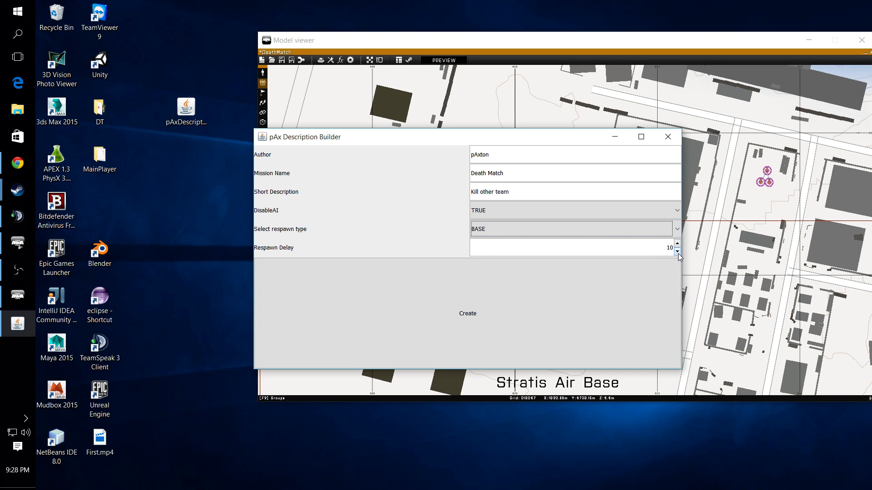
pyautogui.click(677, 251)
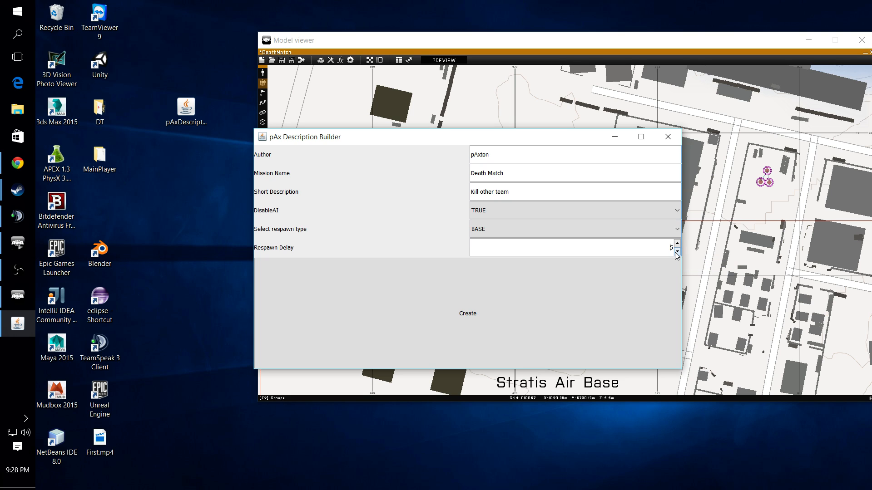
pyautogui.click(676, 244)
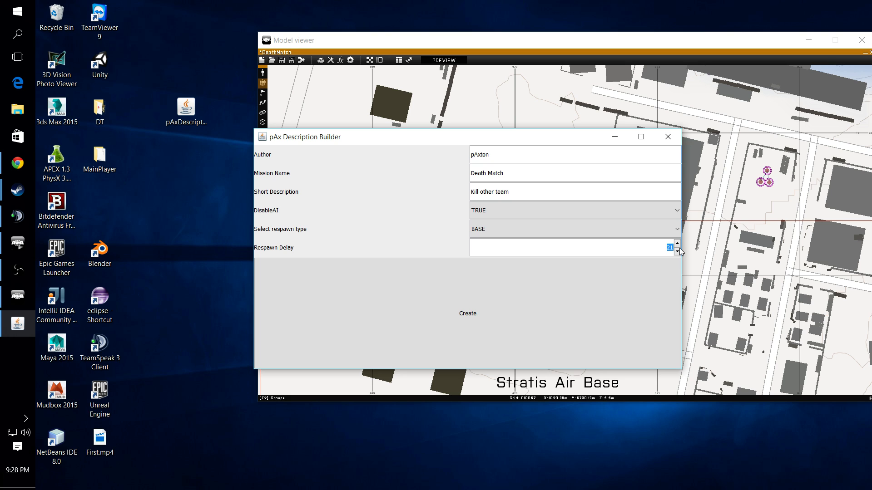
pyautogui.click(676, 251)
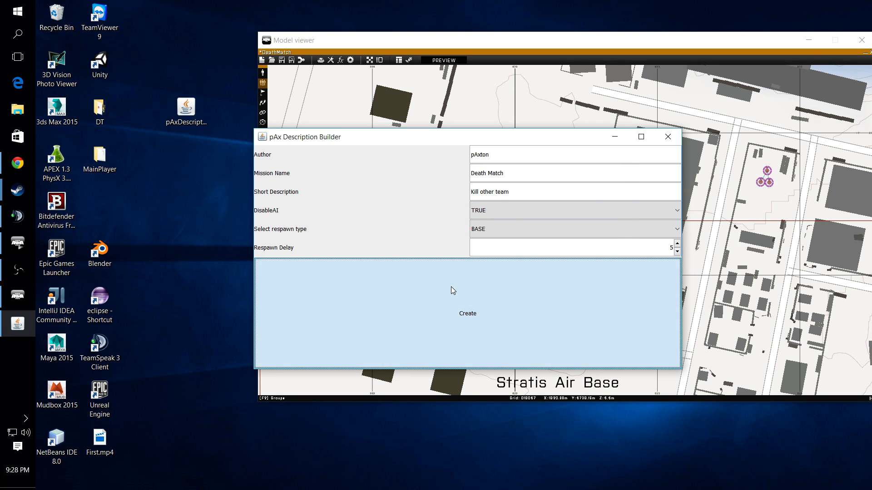
# Create the description file into Documents > Arma 3 > missions > DeathMatch.Stratis.
pyautogui.click(467, 313)
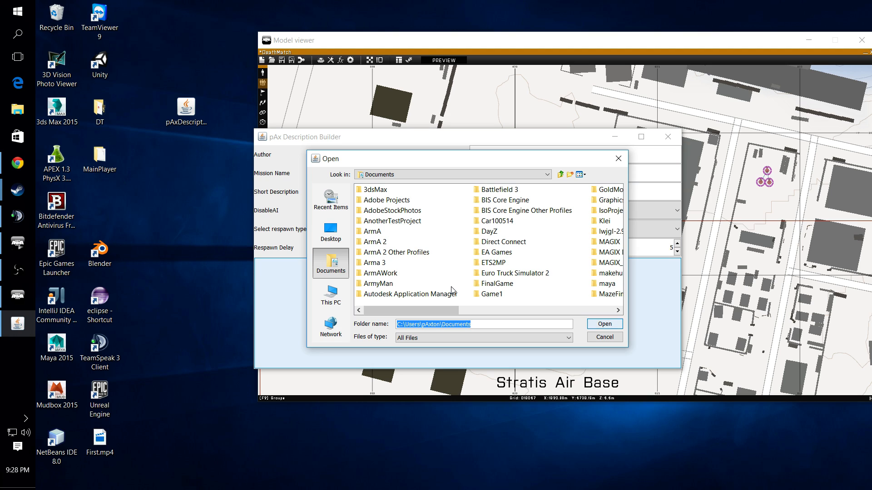
pyautogui.click(374, 262)
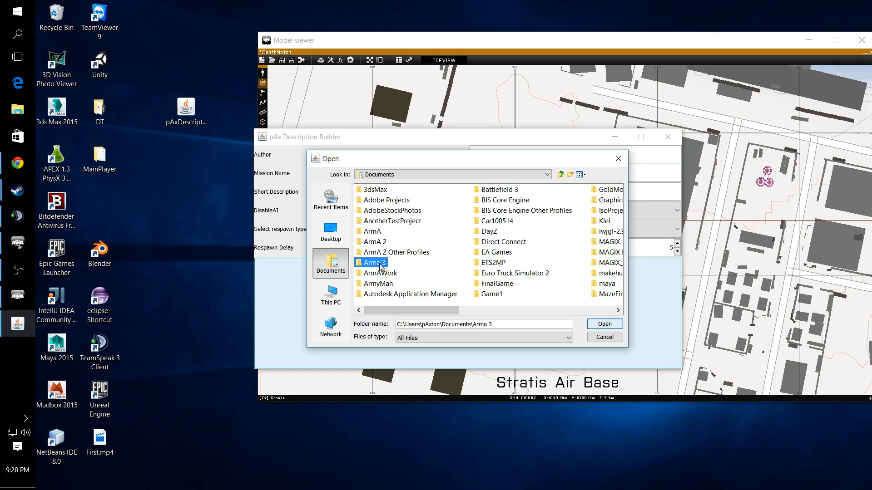
pyautogui.doubleClick(376, 263)
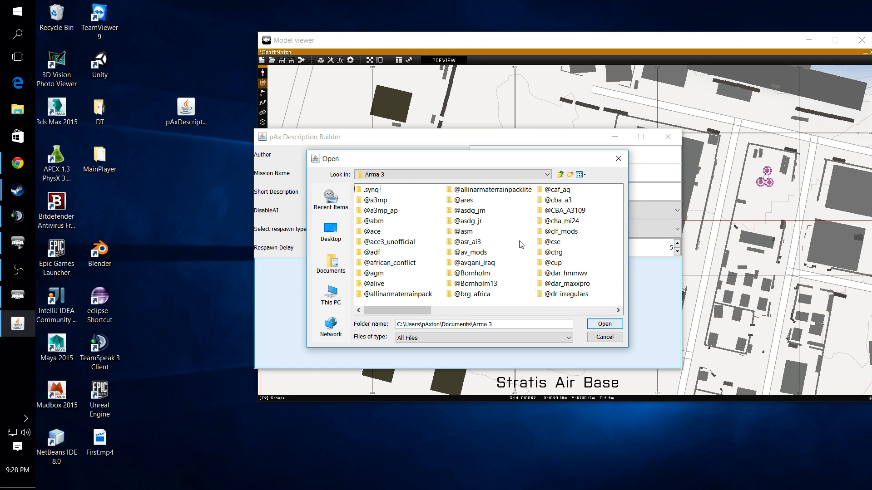
pyautogui.scroll(-3)
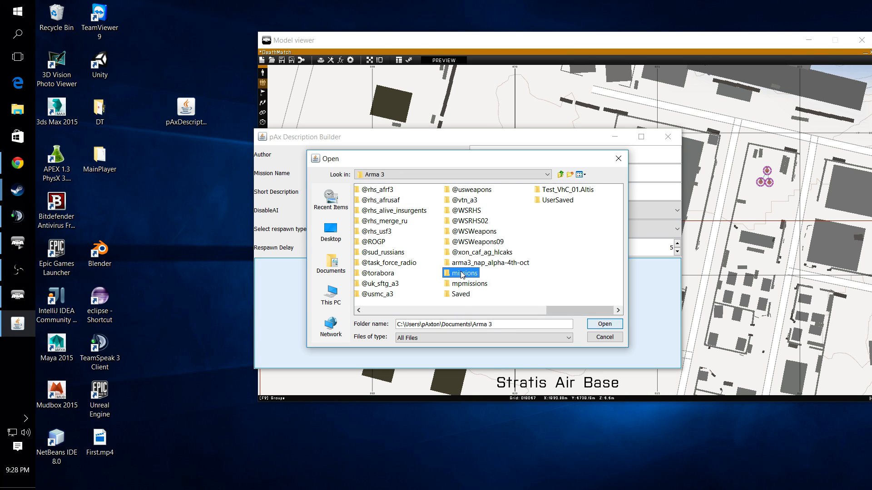
pyautogui.doubleClick(459, 273)
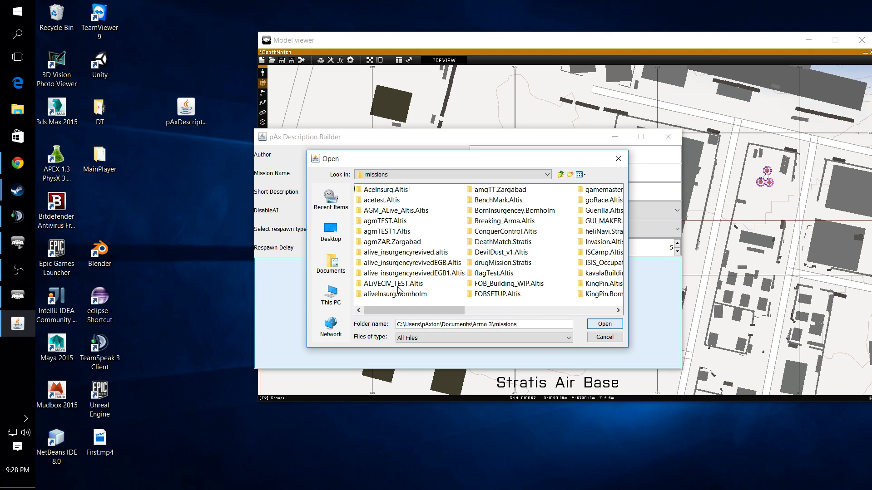
pyautogui.click(505, 241)
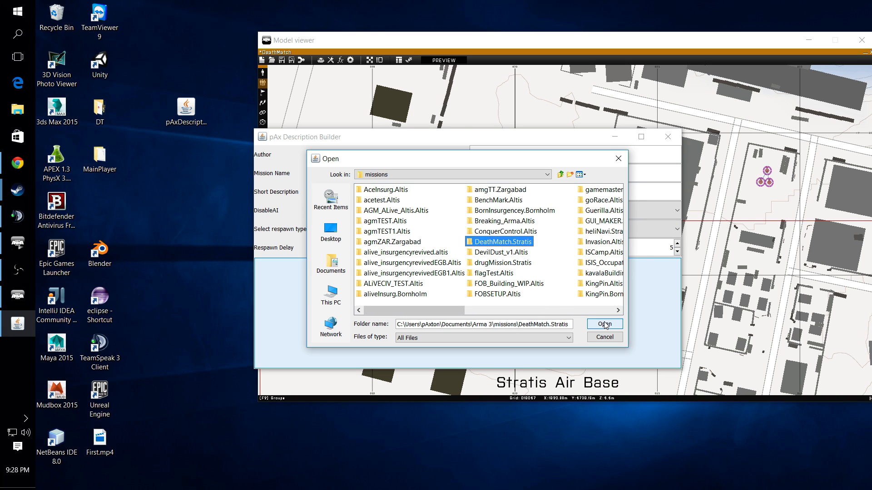
pyautogui.click(604, 324)
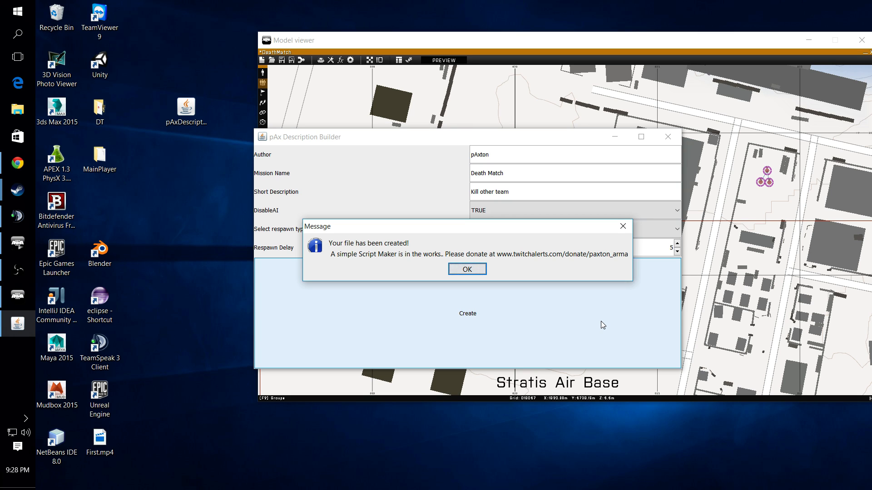
pyautogui.moveTo(387, 202)
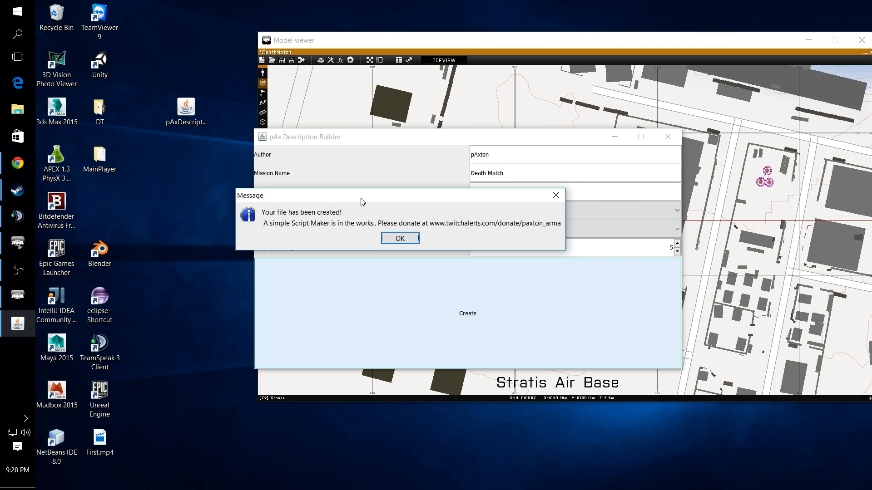
pyautogui.moveTo(320, 295)
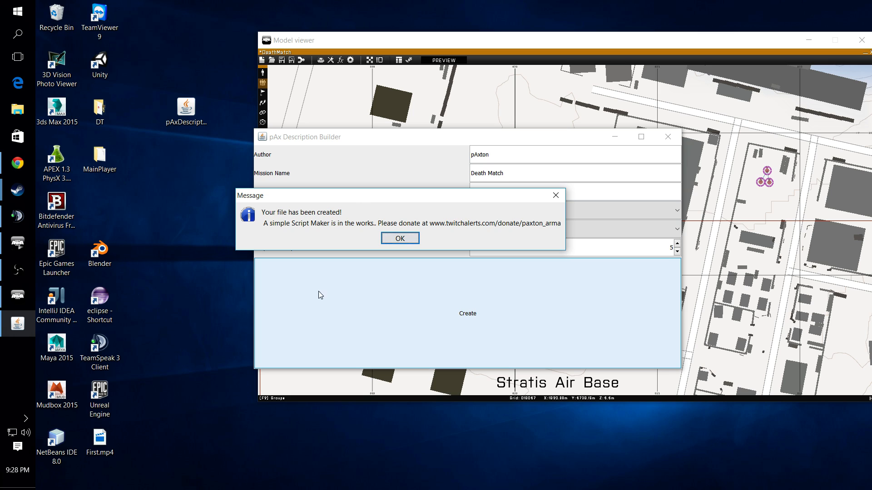
pyautogui.moveTo(178, 321)
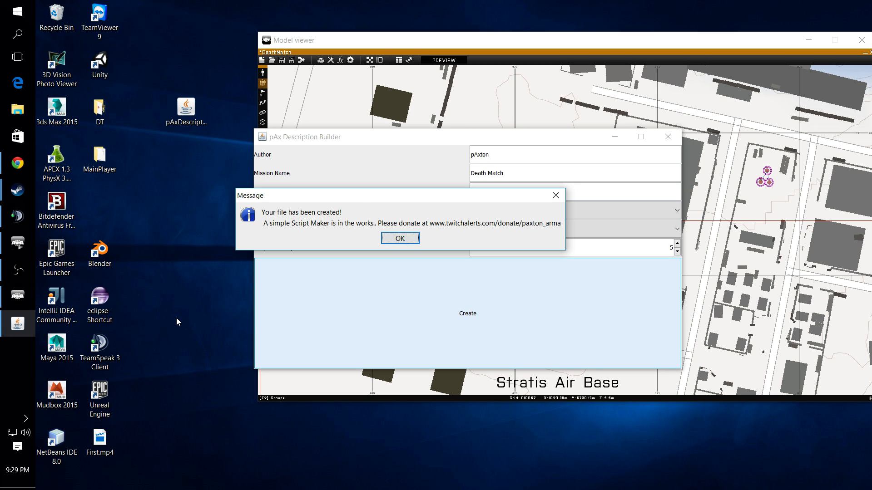
pyautogui.moveTo(396, 350)
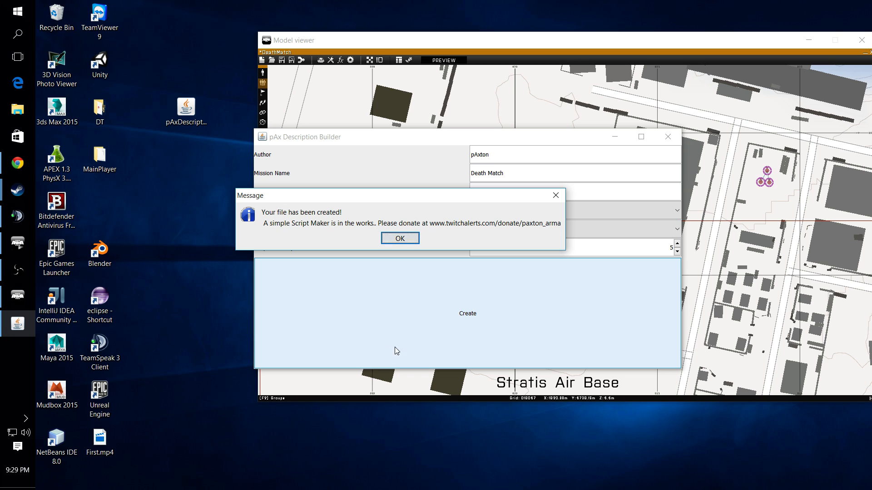
pyautogui.moveTo(402, 216)
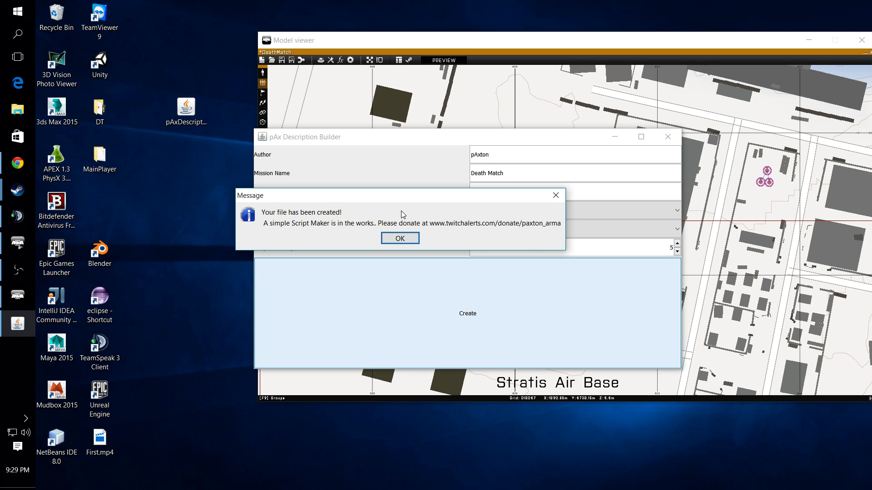
pyautogui.moveTo(405, 216)
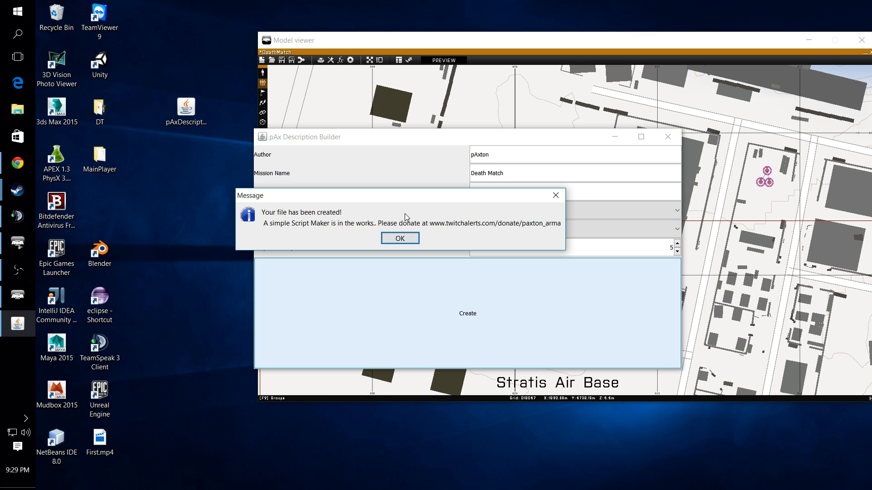
# Regenerate the description file into missions > DeathMatch.Stratis and dismiss the success message.
pyautogui.click(400, 238)
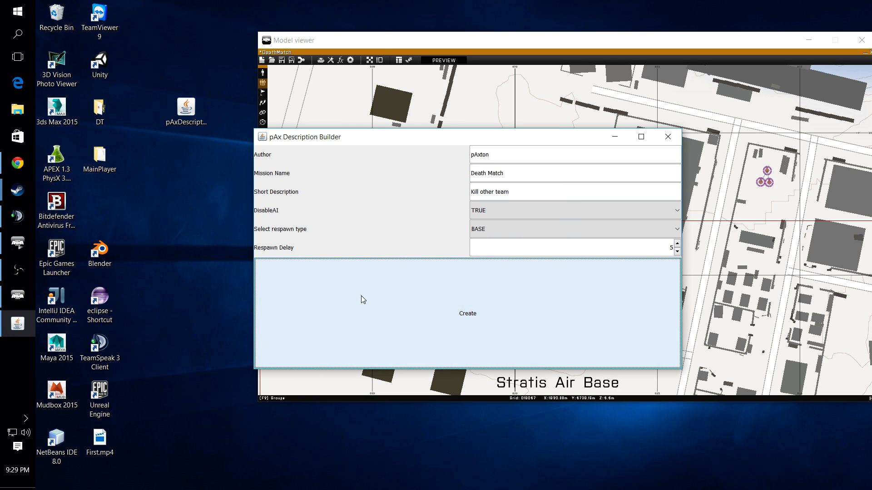
pyautogui.moveTo(369, 324)
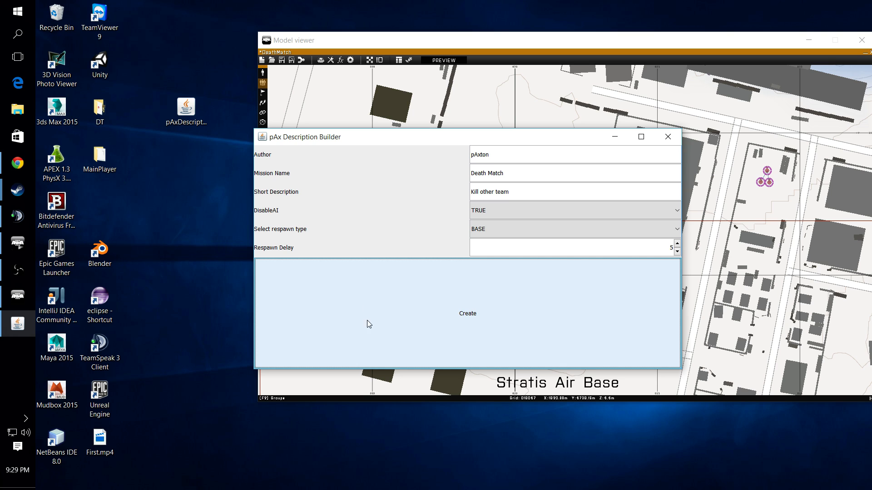
pyautogui.moveTo(533, 331)
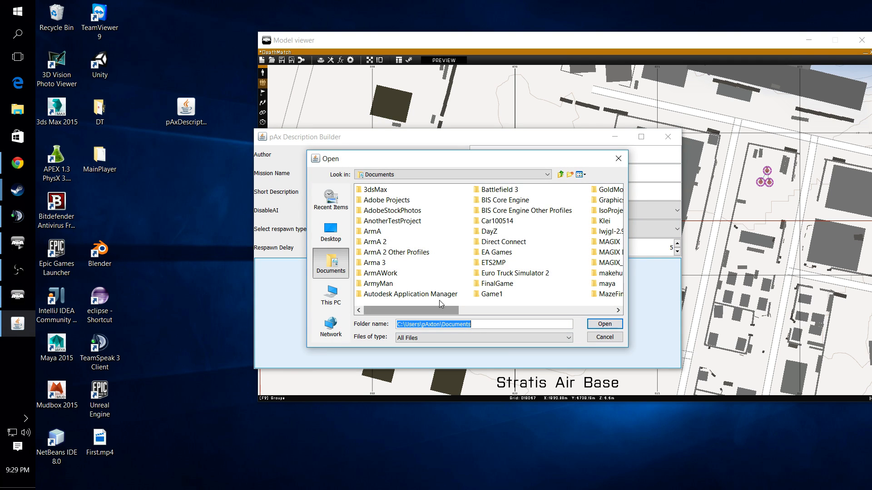
pyautogui.click(376, 263)
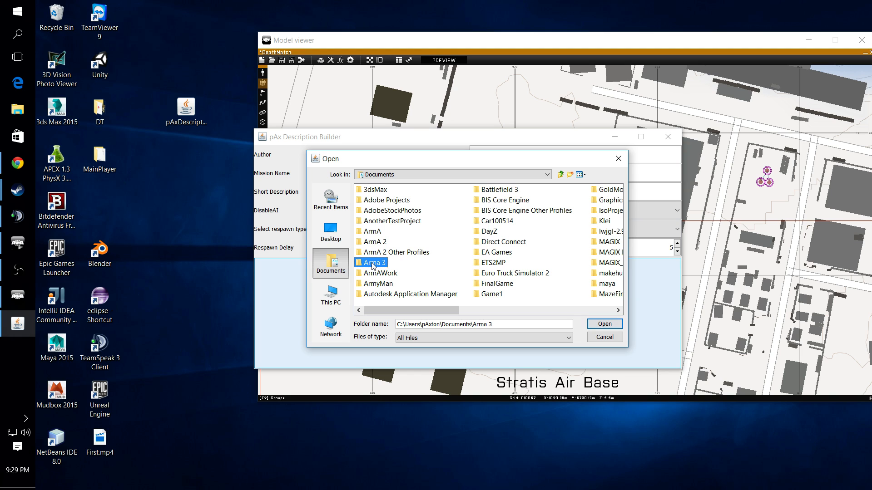
pyautogui.click(381, 273)
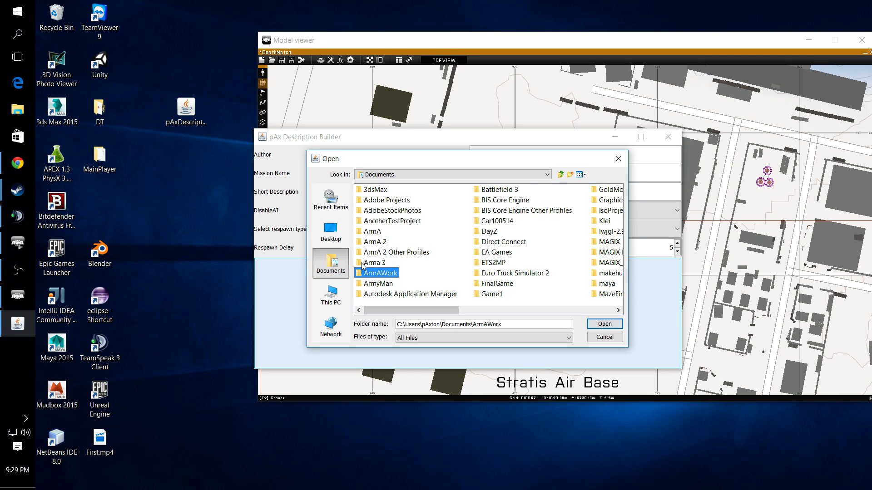
pyautogui.doubleClick(374, 263)
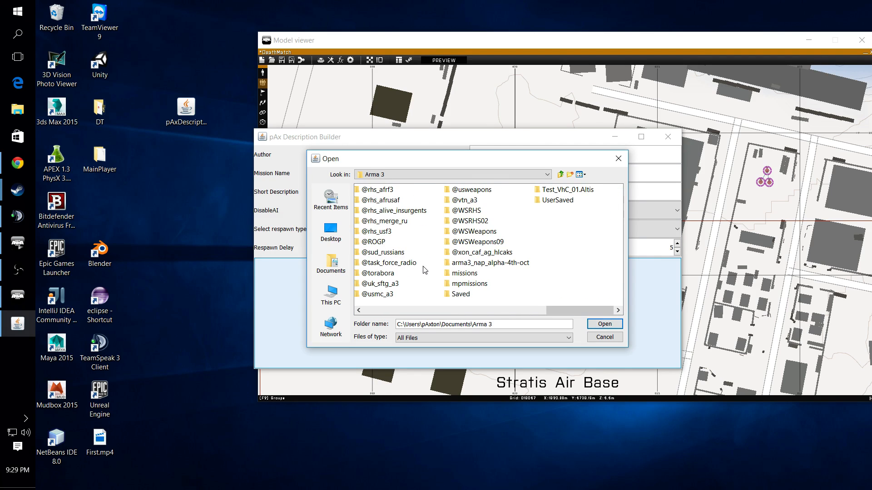
pyautogui.click(463, 274)
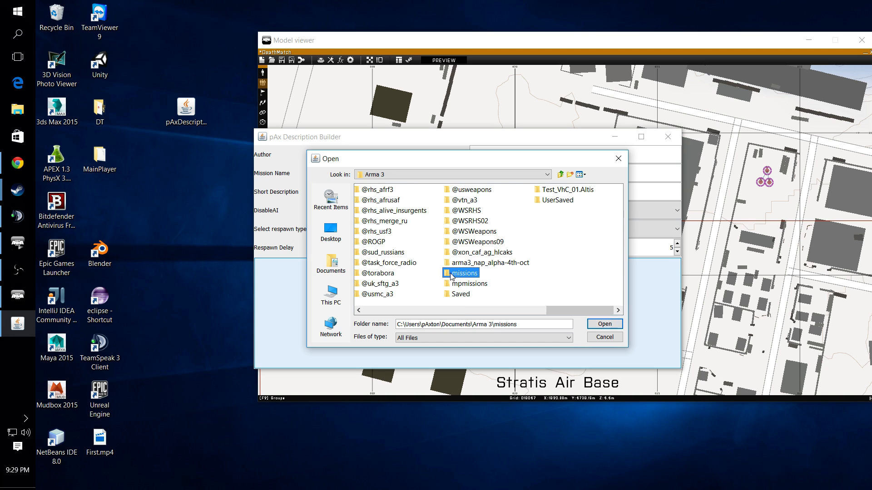
pyautogui.doubleClick(464, 274)
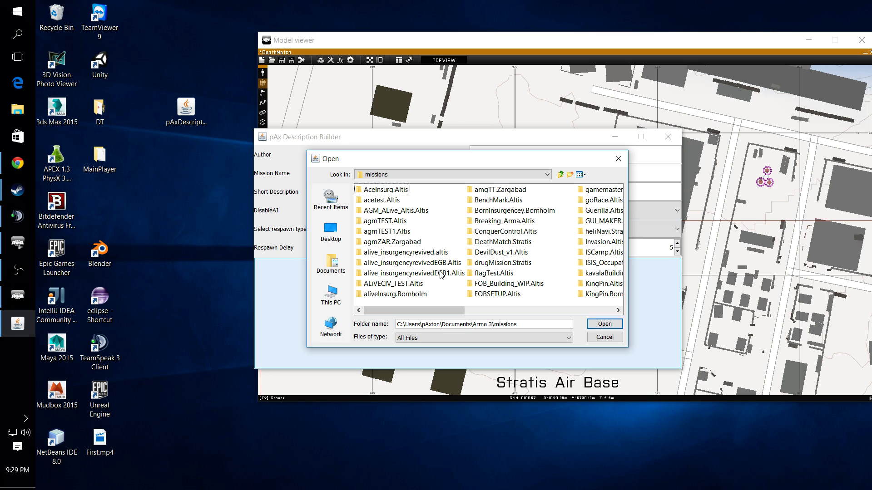
pyautogui.moveTo(494, 244)
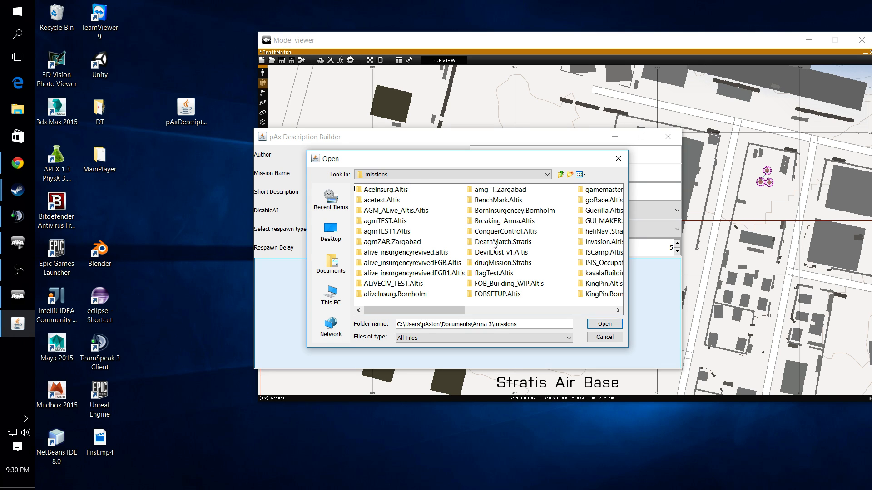
pyautogui.click(603, 323)
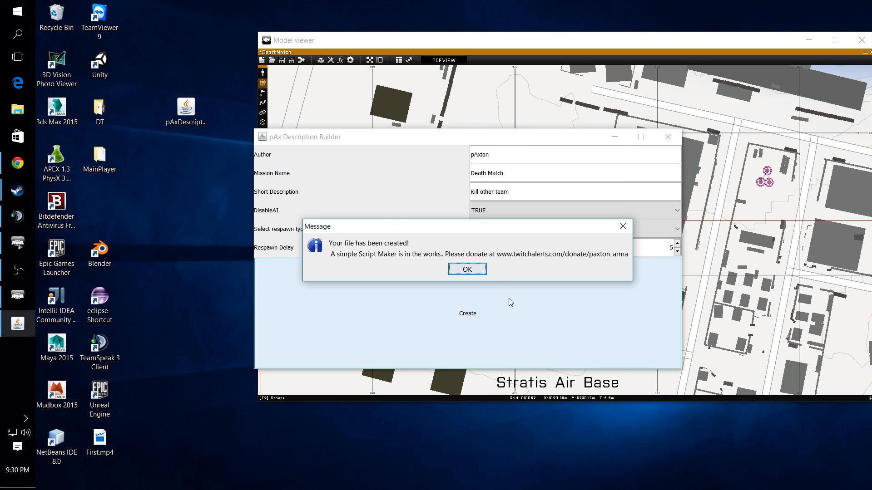
pyautogui.moveTo(617, 264)
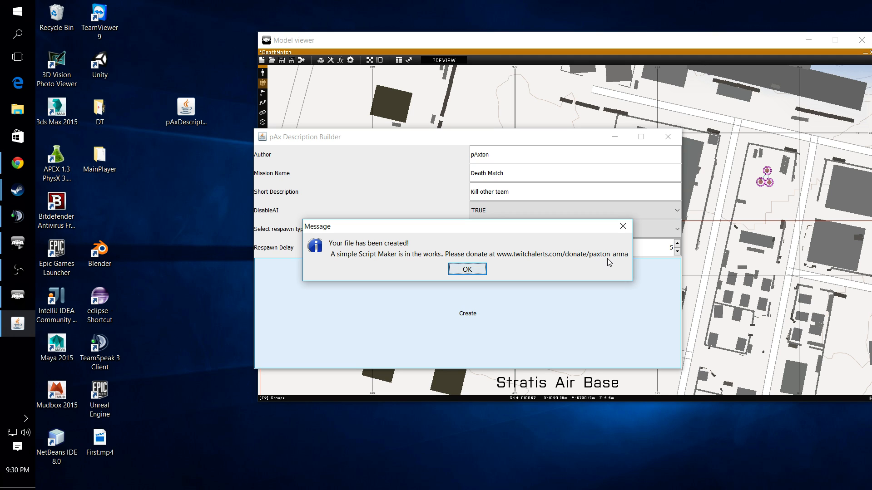
pyautogui.moveTo(565, 261)
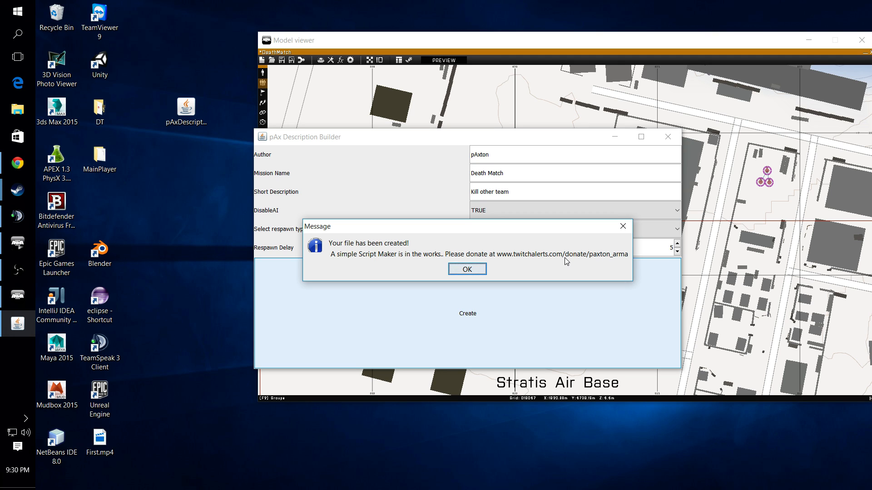
pyautogui.click(466, 269)
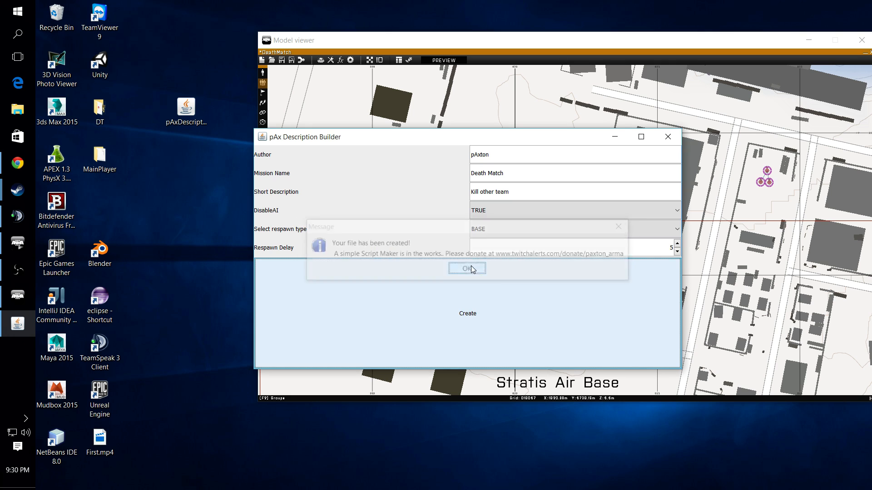
pyautogui.click(466, 269)
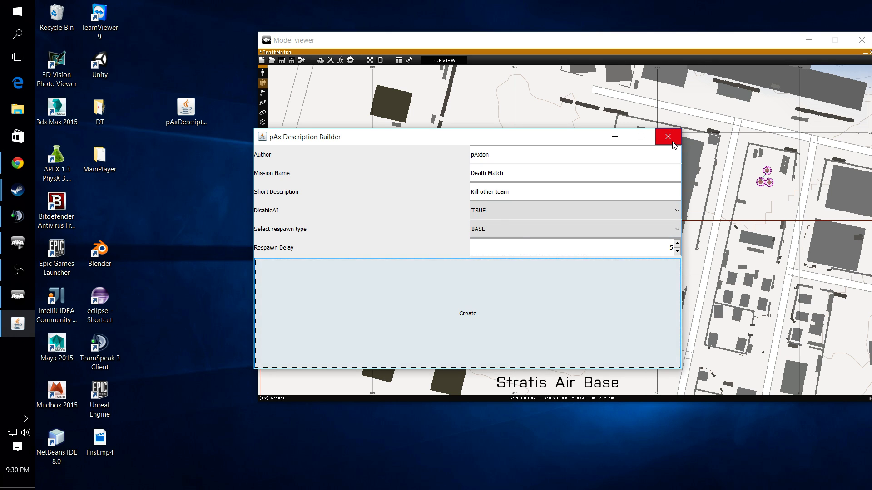
# Close pAx Description Builder and bring up File Explorer at Quick access.
pyautogui.click(667, 137)
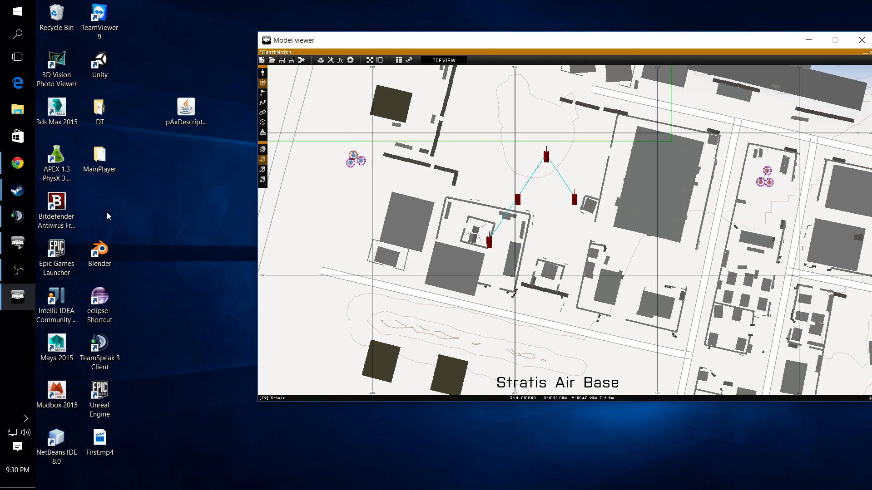
pyautogui.moveTo(270, 60)
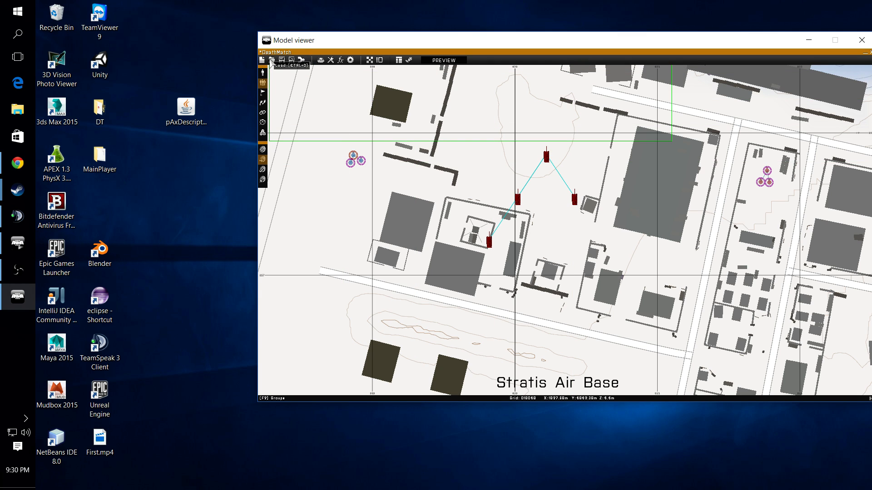
pyautogui.moveTo(321, 60)
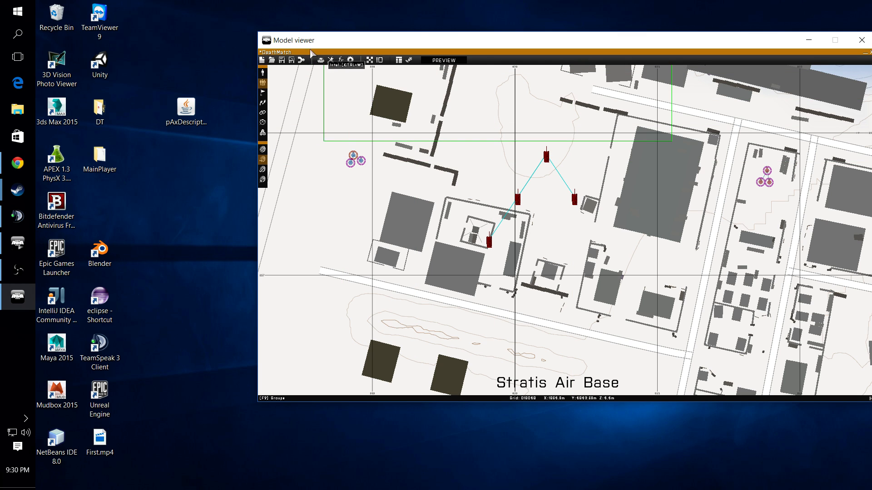
pyautogui.click(18, 110)
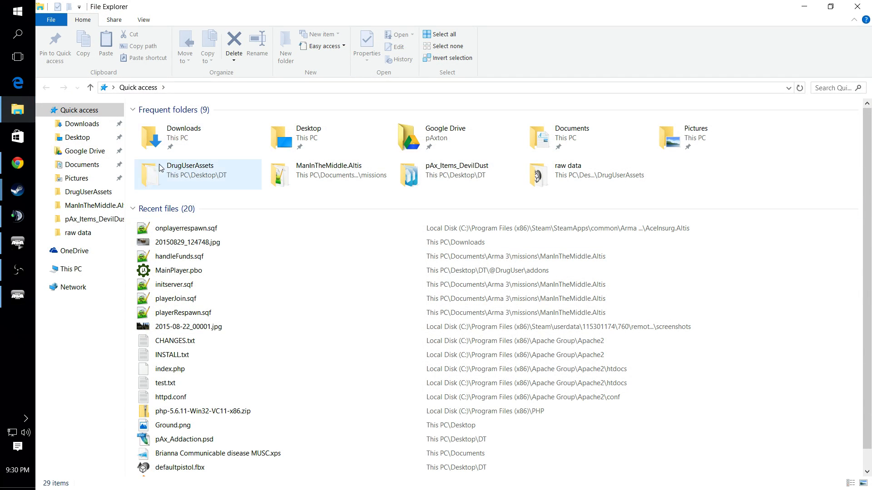
# Navigate File Explorer into Documents > Arma 3 > missions.
pyautogui.click(82, 165)
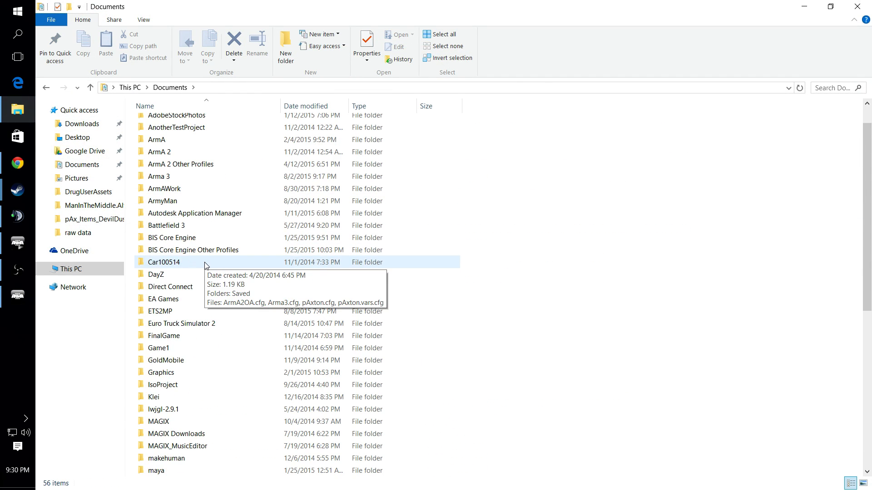
pyautogui.scroll(-3)
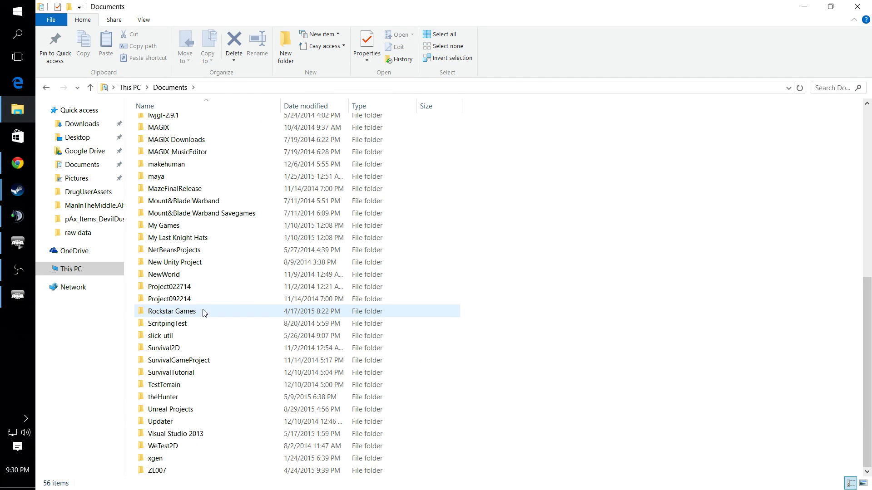
pyautogui.scroll(3)
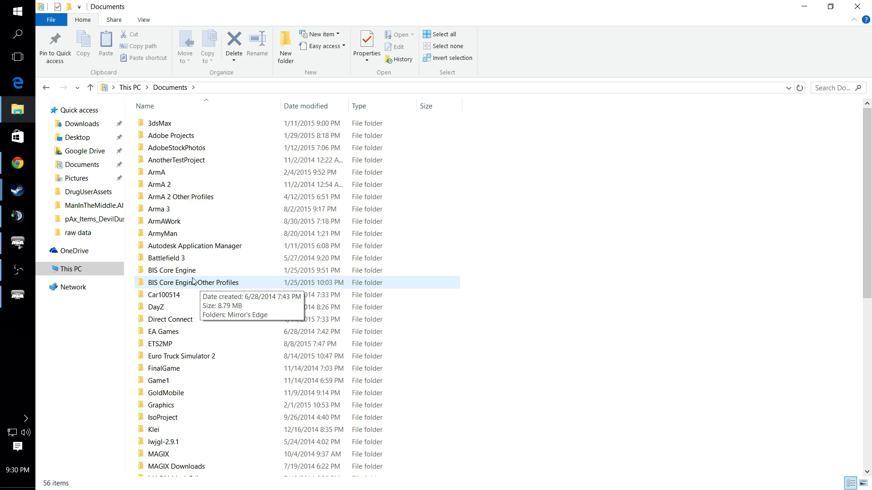
pyautogui.doubleClick(158, 209)
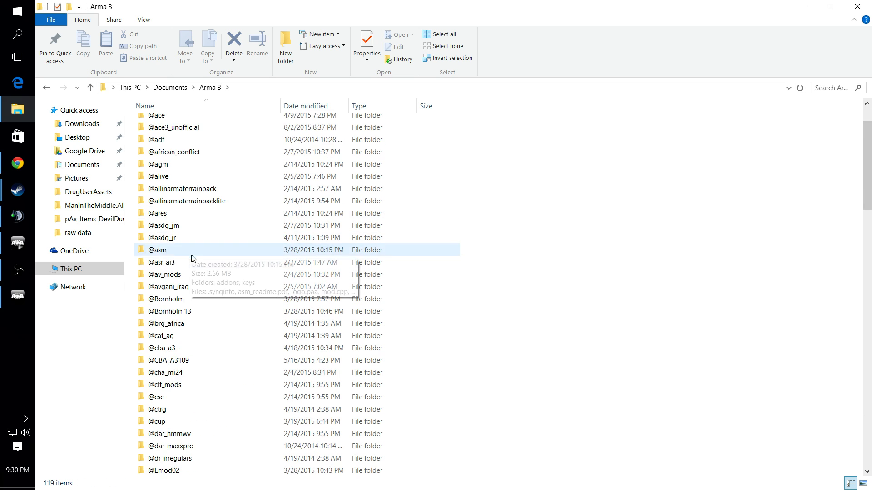
pyautogui.scroll(-3)
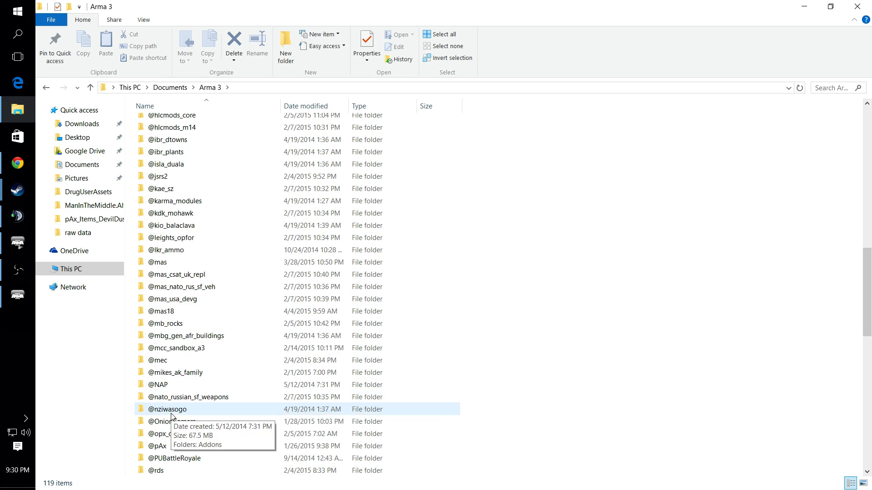
pyautogui.scroll(-3)
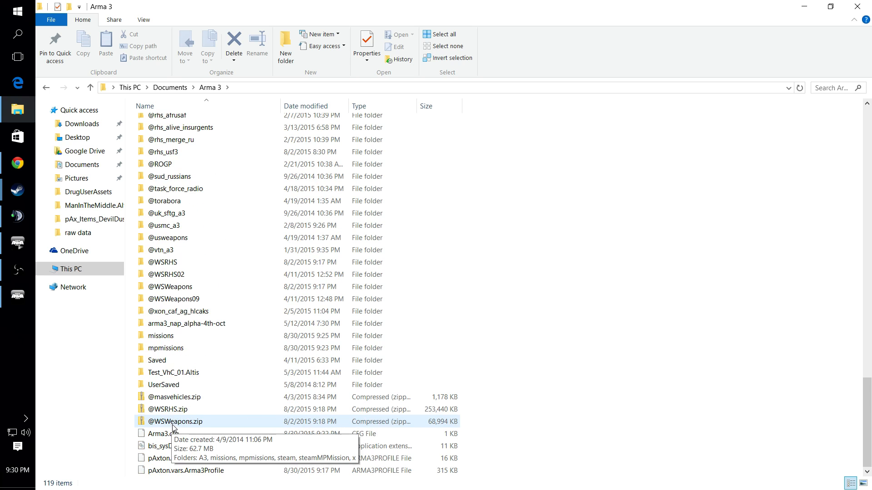
pyautogui.doubleClick(161, 335)
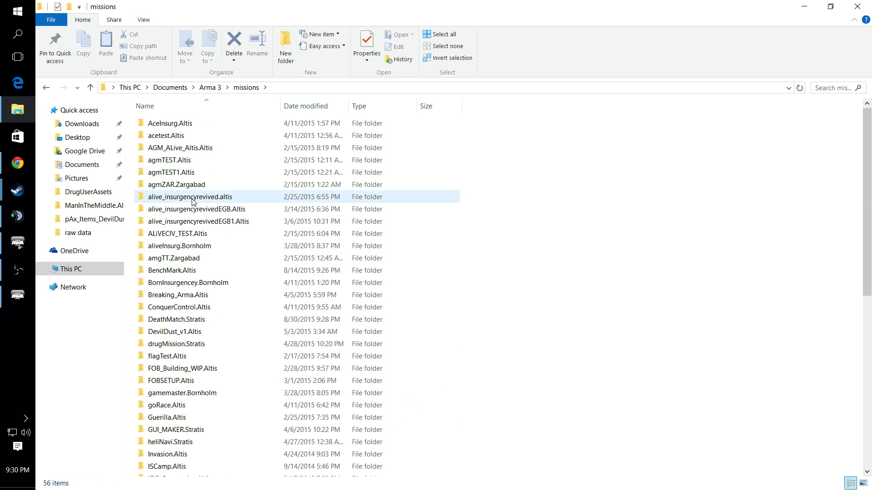
# Select the DeathMatch.Stratis mission folder and bring up its context menu to copy it.
pyautogui.click(177, 343)
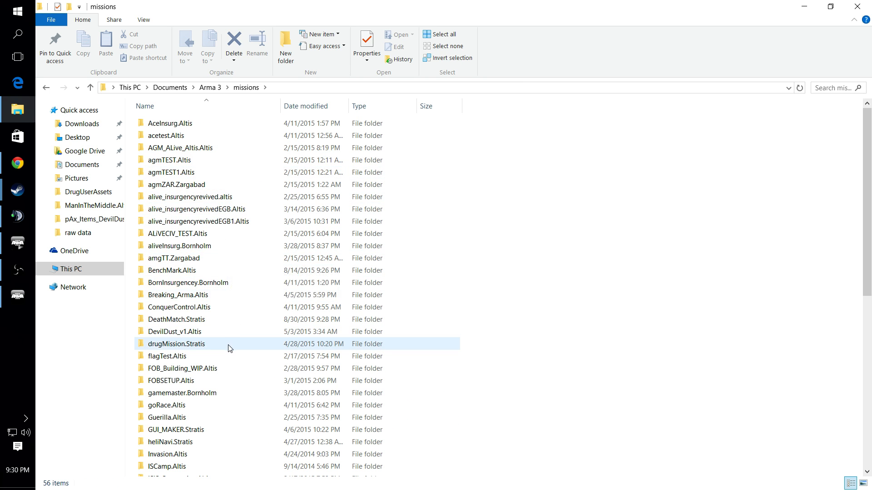
pyautogui.click(179, 246)
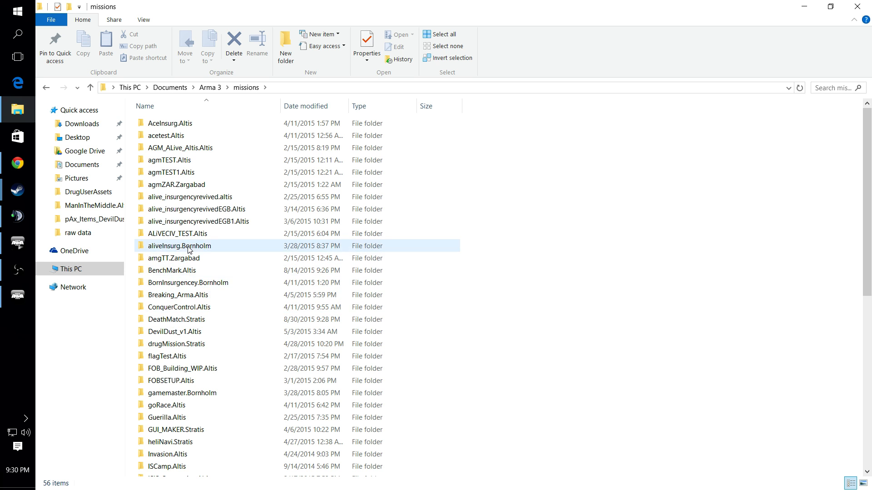
pyautogui.rightClick(176, 310)
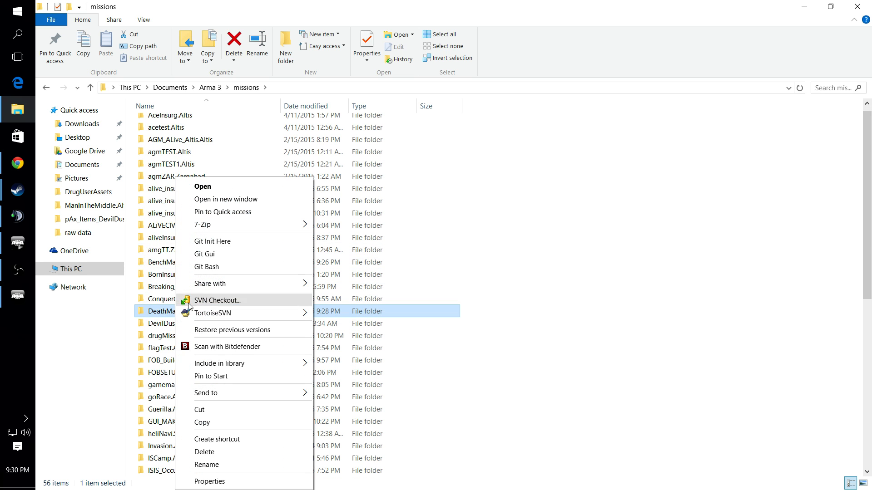
pyautogui.moveTo(210, 411)
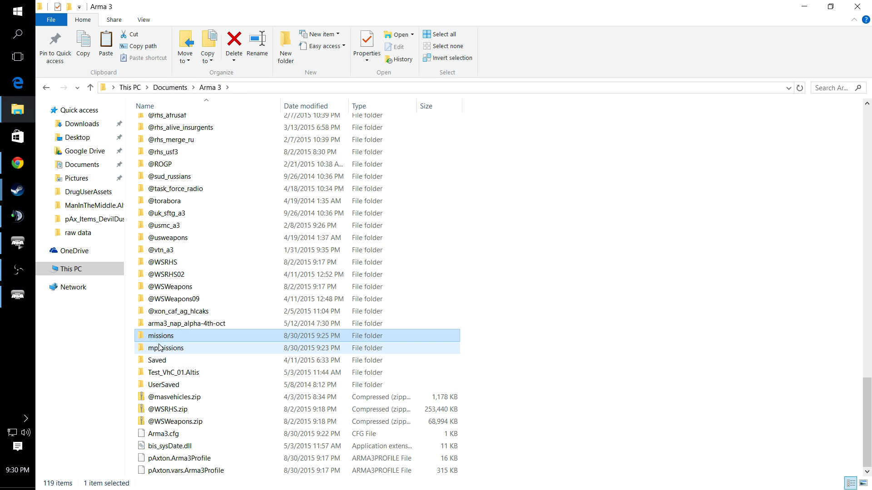
# Paste the DeathMatch.Stratis mission folder into the mpmissions folder.
pyautogui.doubleClick(165, 348)
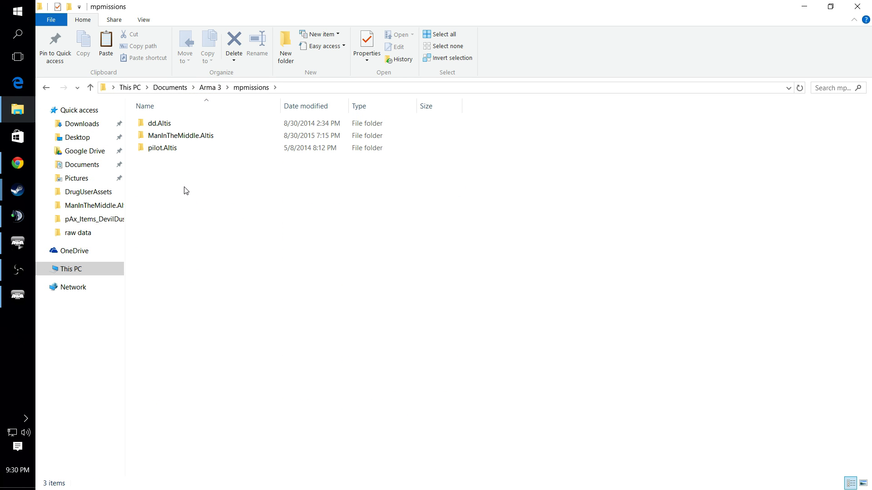
pyautogui.rightClick(186, 191)
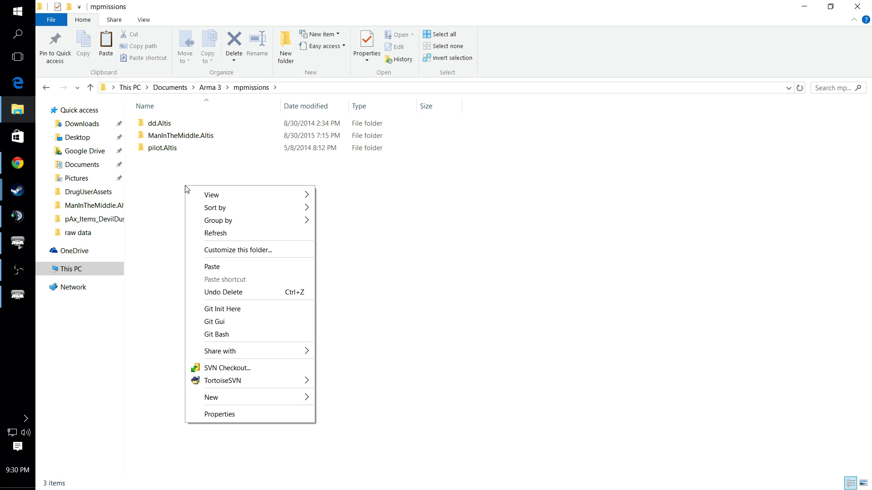
pyautogui.moveTo(226, 267)
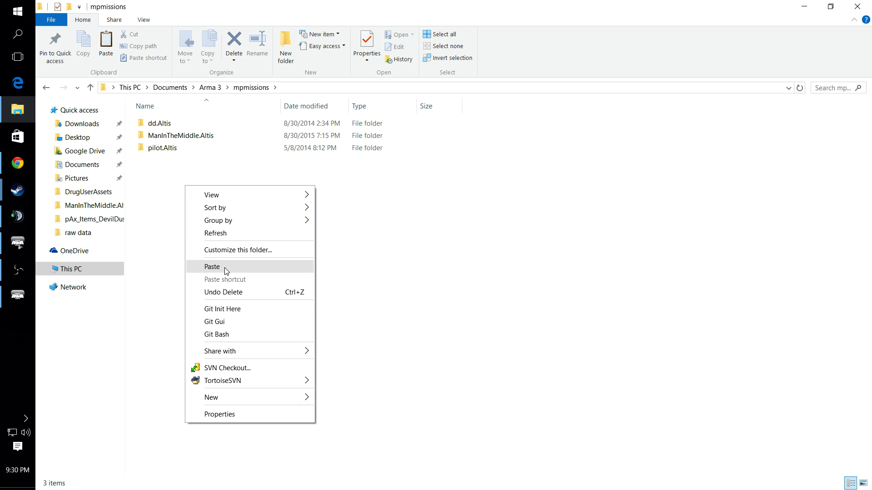
pyautogui.click(212, 267)
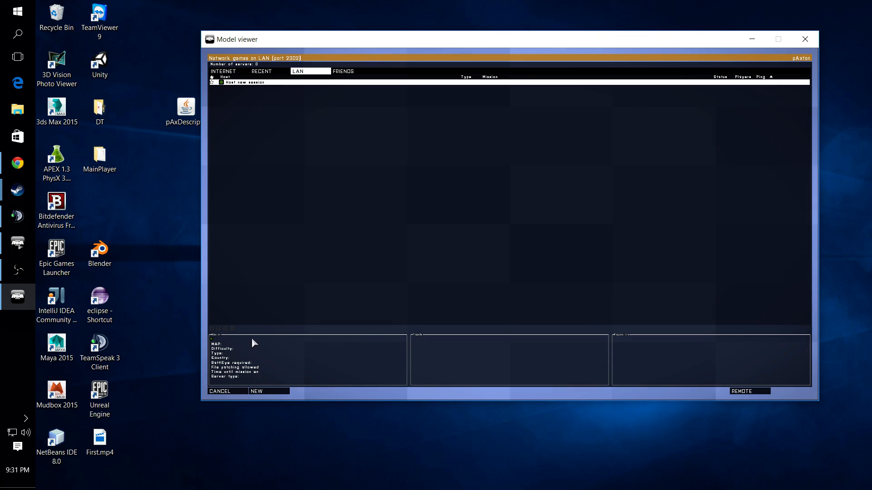
pyautogui.moveTo(749, 391)
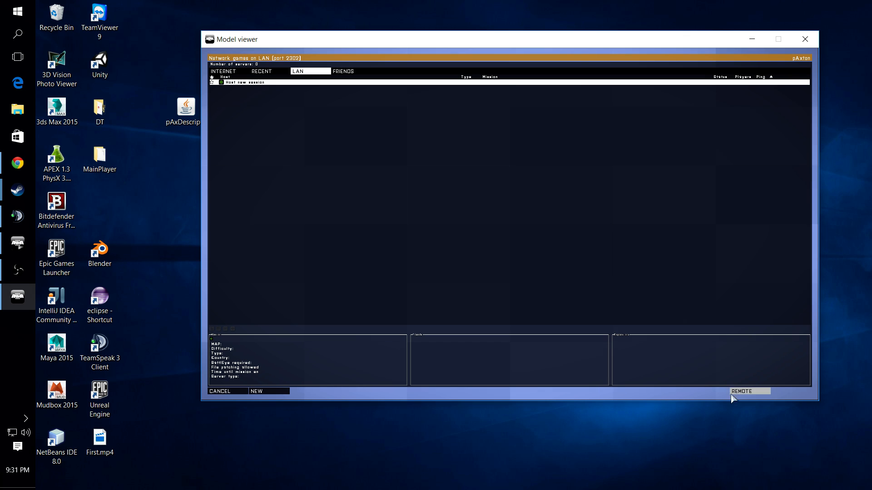
# Host a new LAN game with default server settings and choose the DeathMatch.Stratis mission.
pyautogui.click(263, 391)
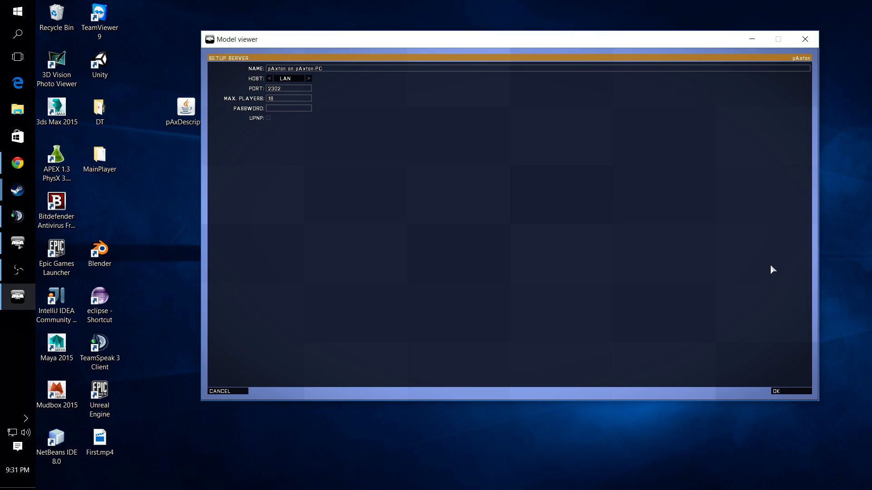
pyautogui.click(775, 390)
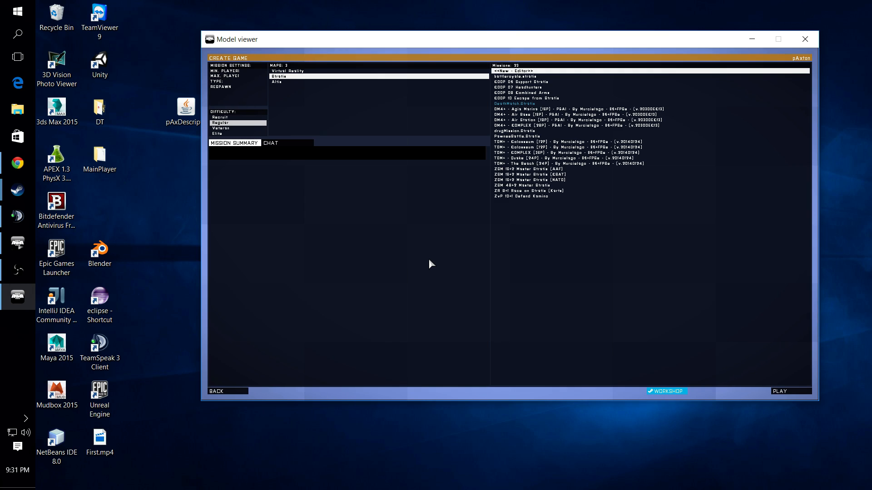
pyautogui.click(514, 104)
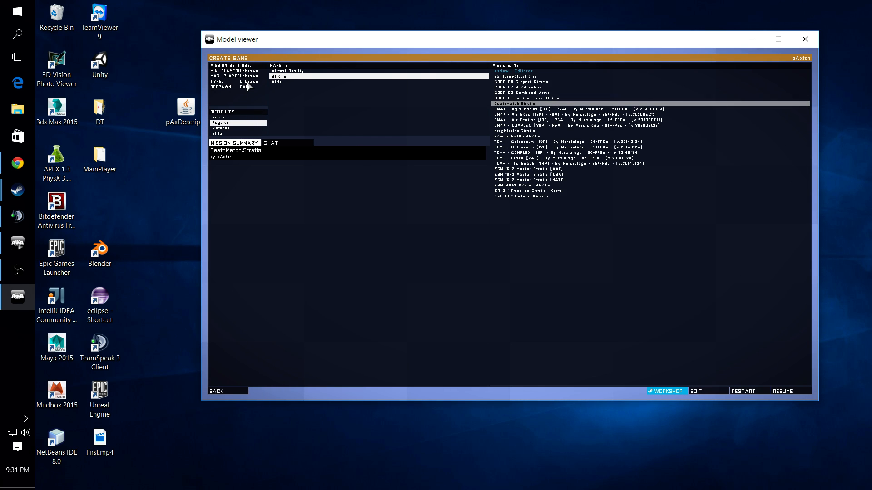
pyautogui.moveTo(262, 97)
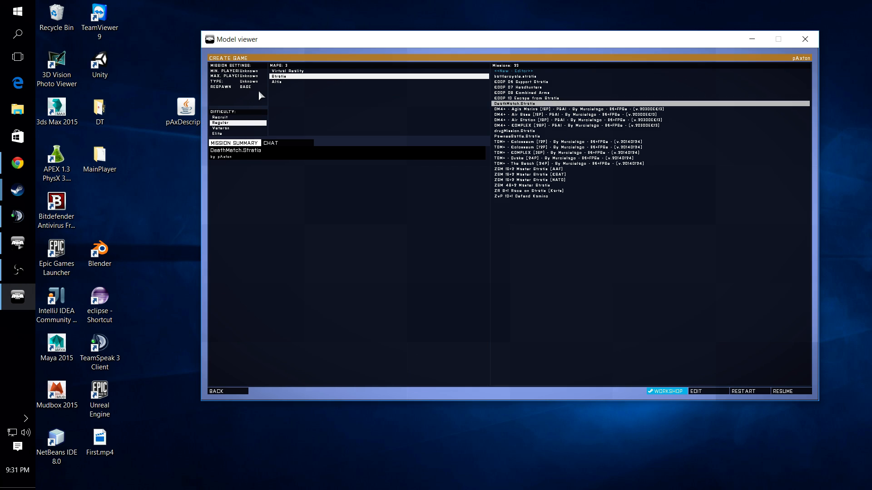
pyautogui.moveTo(273, 103)
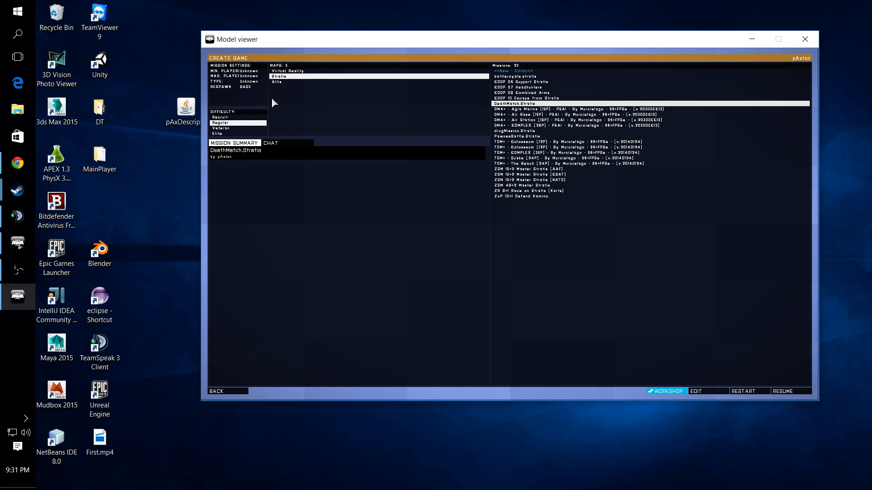
pyautogui.moveTo(256, 104)
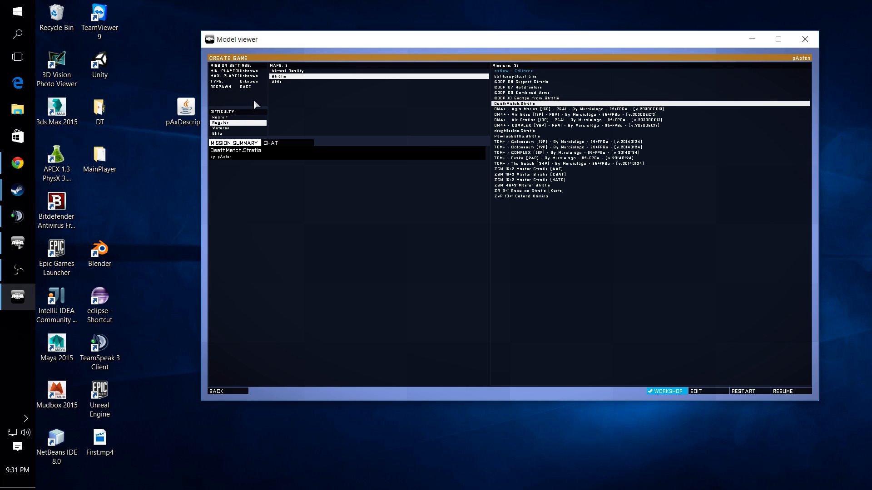
pyautogui.moveTo(230, 161)
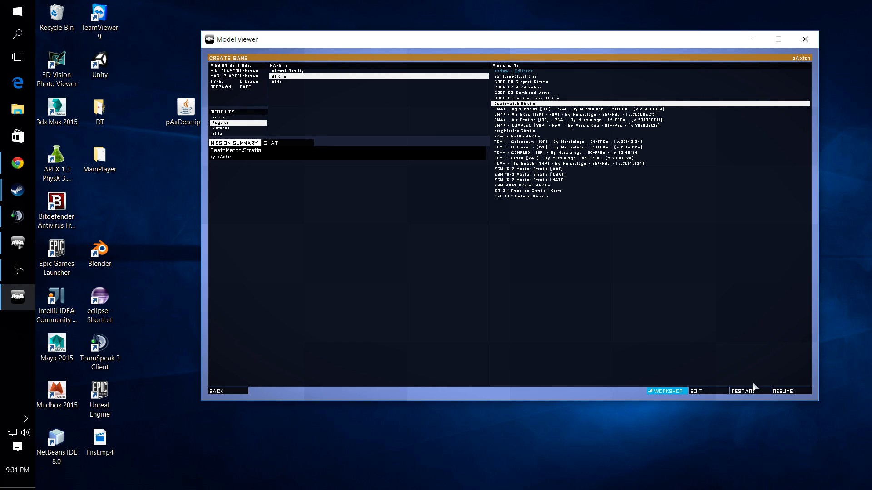
pyautogui.moveTo(756, 393)
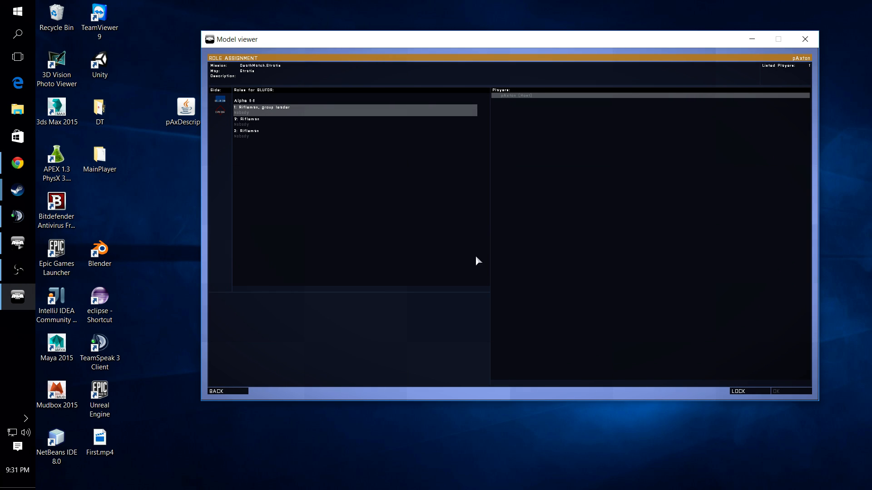
# Take the Rifleman group leader slot and confirm roles to launch the mission.
pyautogui.click(220, 108)
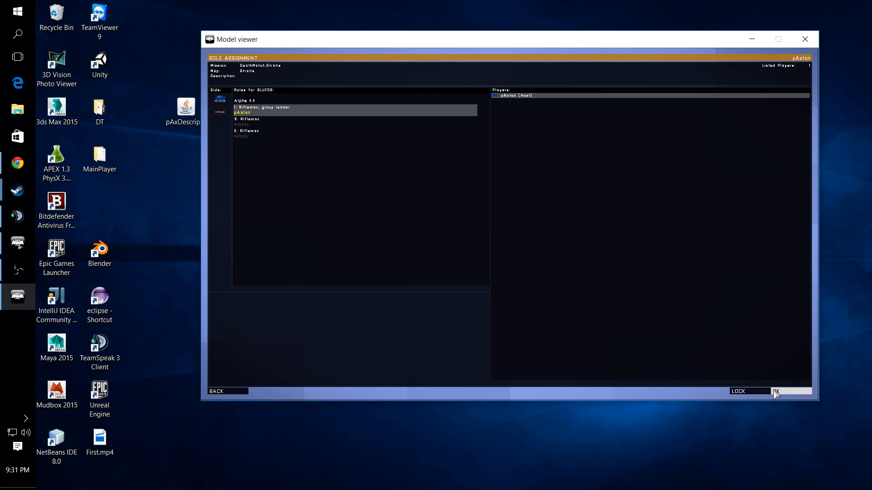
pyautogui.click(774, 392)
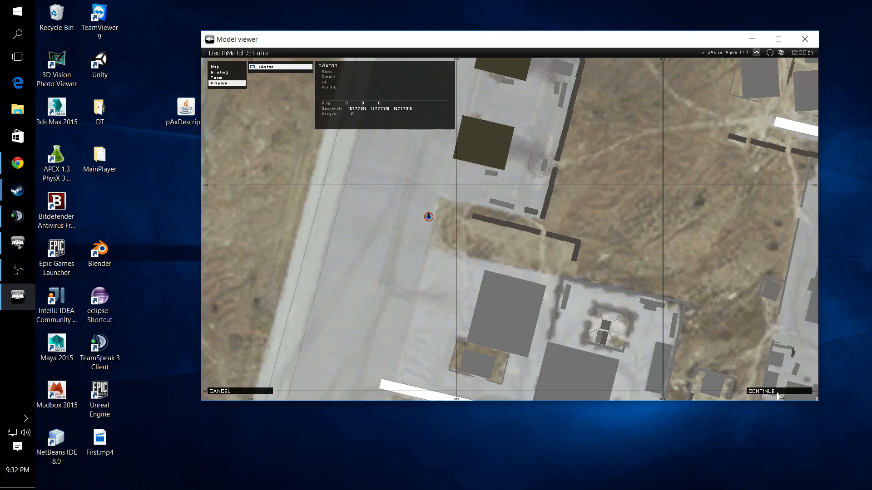
# Continue past the Stratis briefing map and play through the DeathMatch test.
pyautogui.click(761, 391)
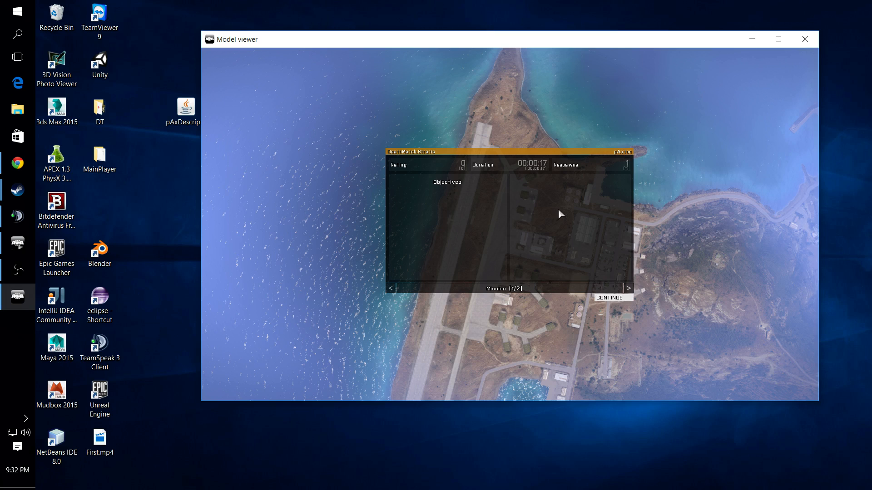
pyautogui.moveTo(610, 301)
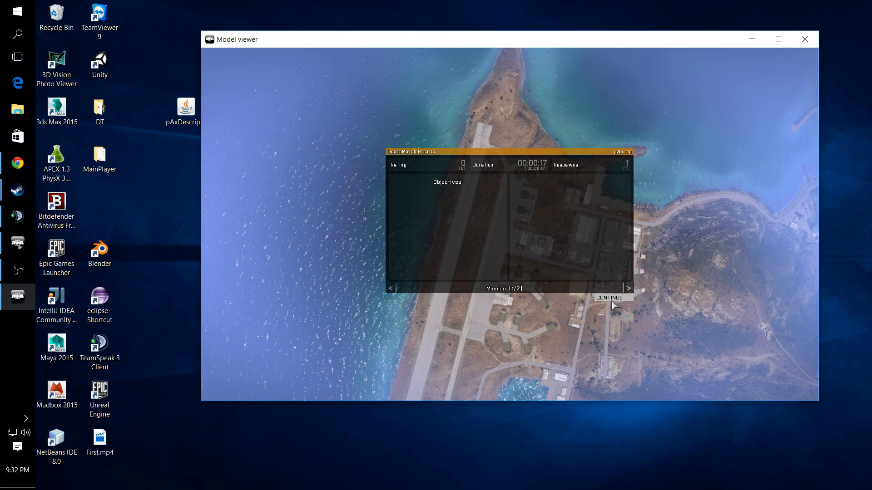
# Leave the debriefing results and close Arma 3 back to the desktop.
pyautogui.click(609, 298)
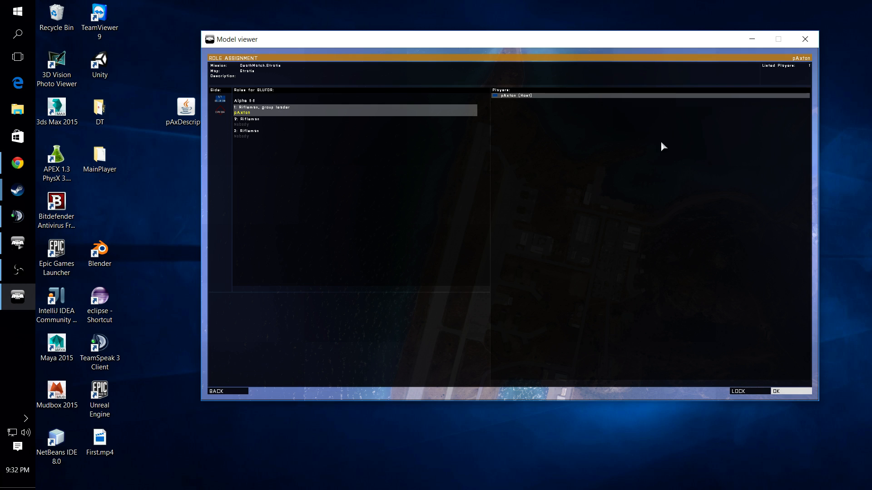
pyautogui.moveTo(804, 39)
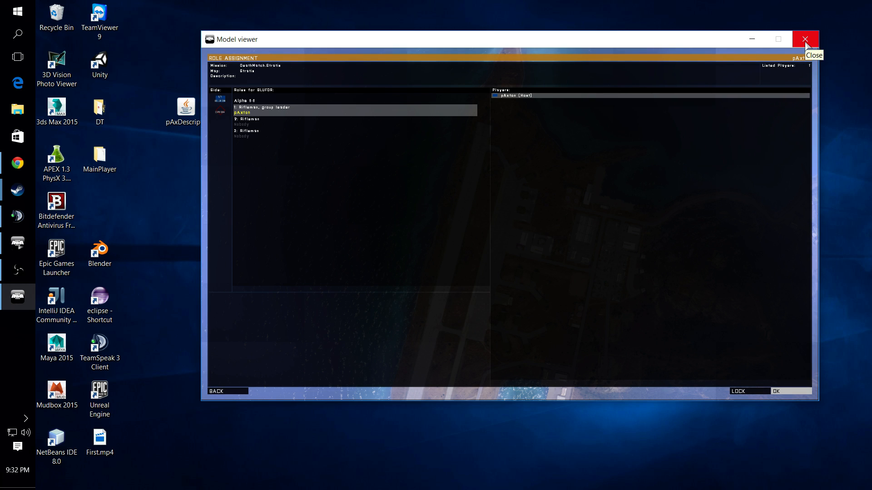
pyautogui.click(804, 39)
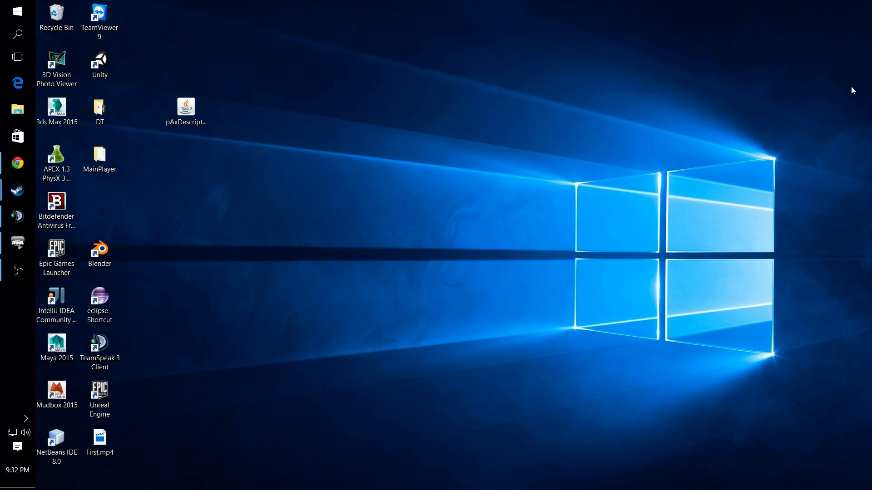